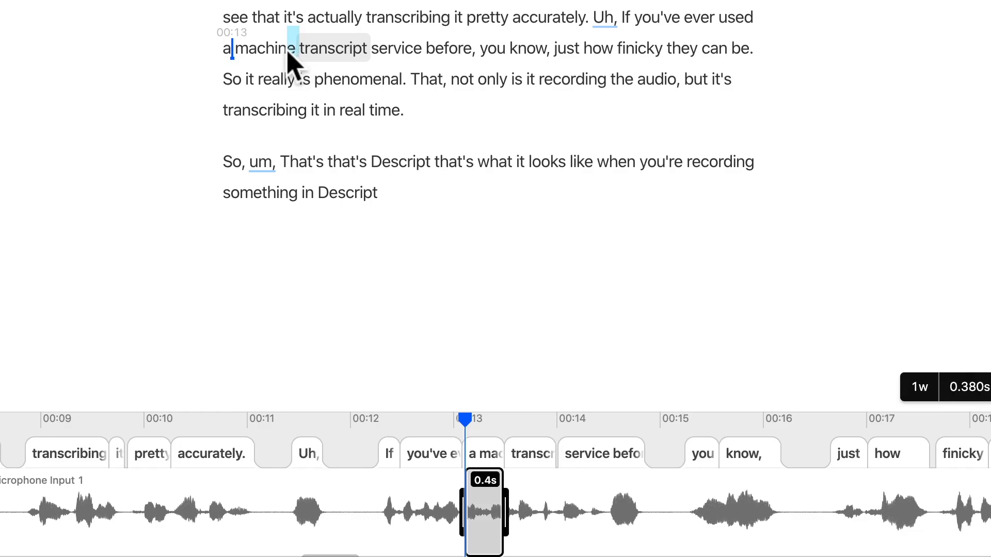
# Select the word 'machine' in the episode transcript.
pyautogui.doubleClick(262, 48)
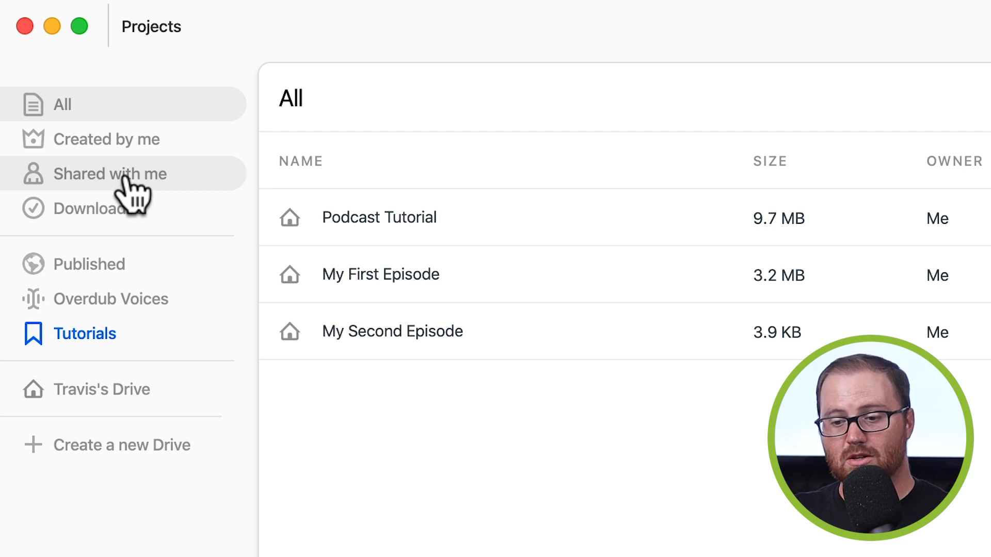
pyautogui.moveTo(126, 199)
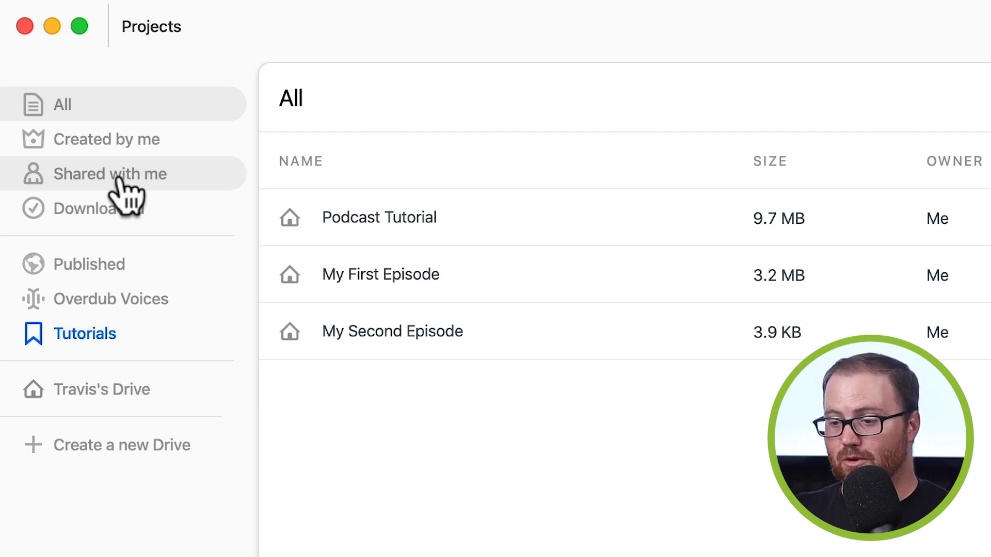
pyautogui.moveTo(670, 481)
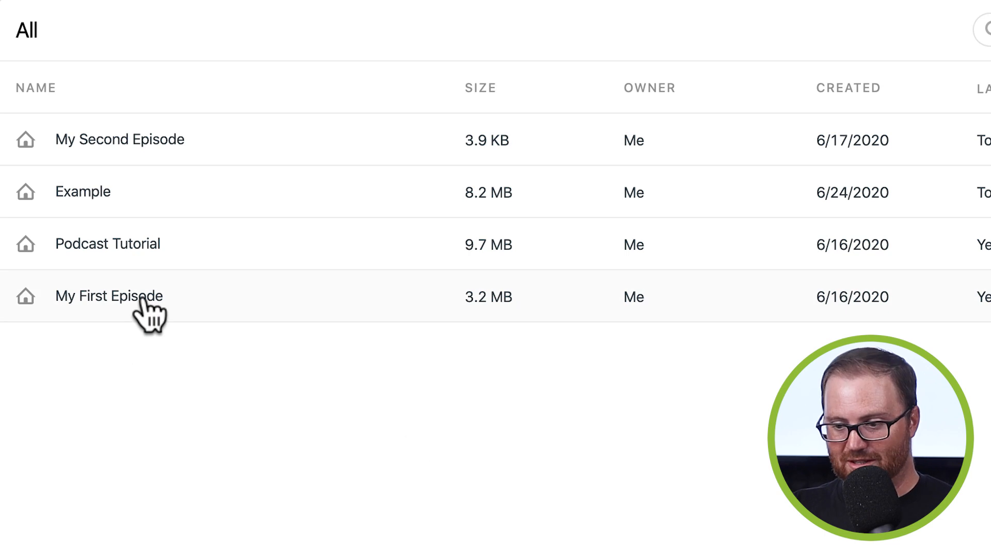
# Open My First Episode from the All projects list.
pyautogui.doubleClick(108, 296)
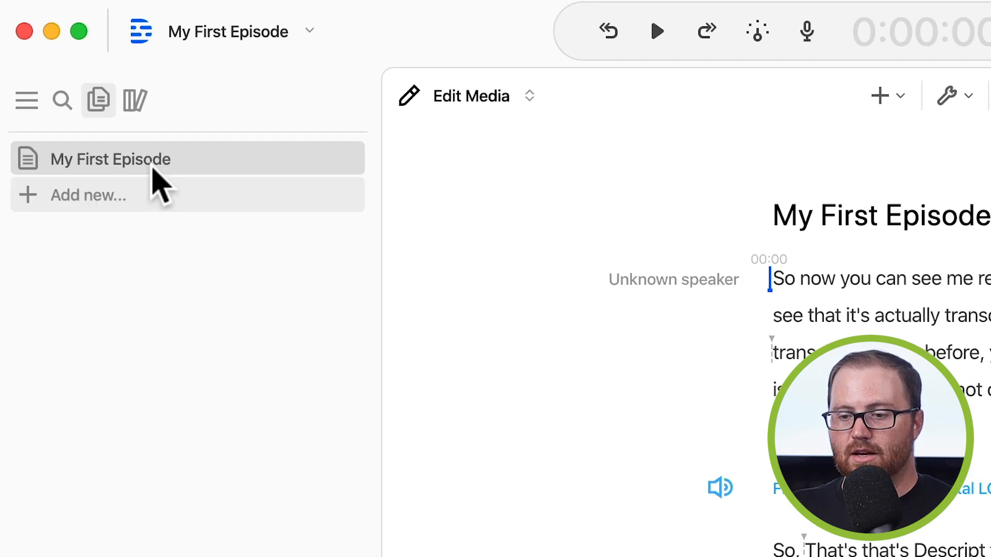
pyautogui.moveTo(98, 100)
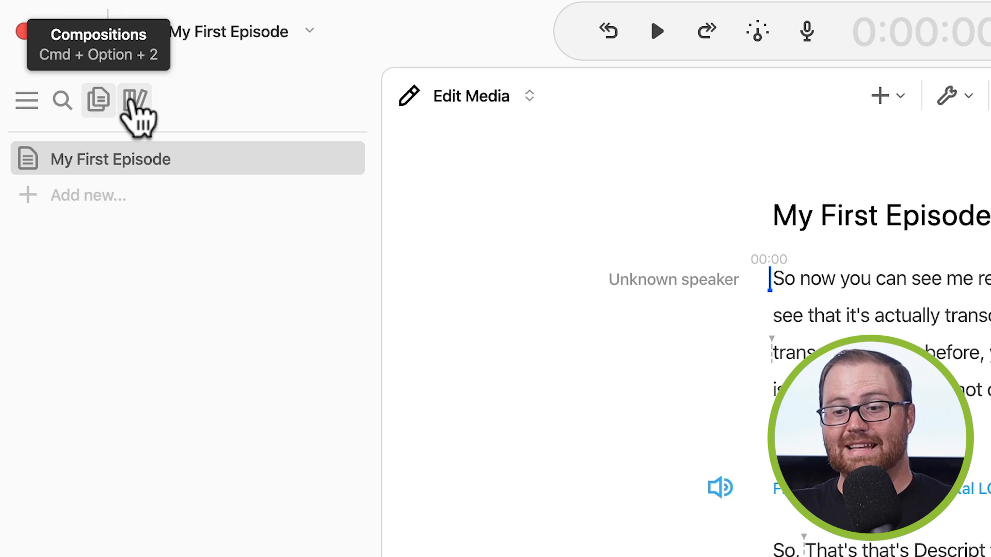
# Show the compositions list, then the media library with the recording and Fight On Thorr track.
pyautogui.click(133, 100)
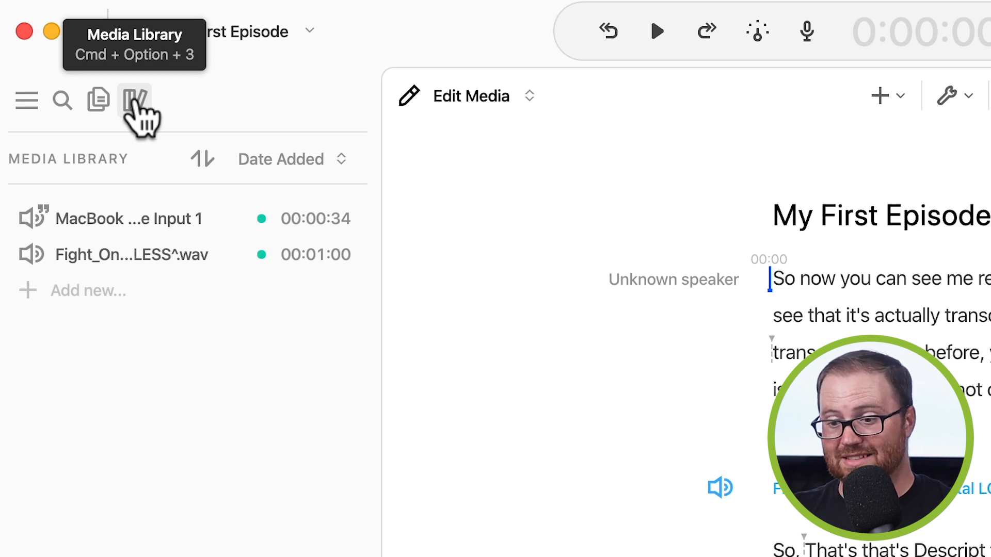
pyautogui.click(134, 100)
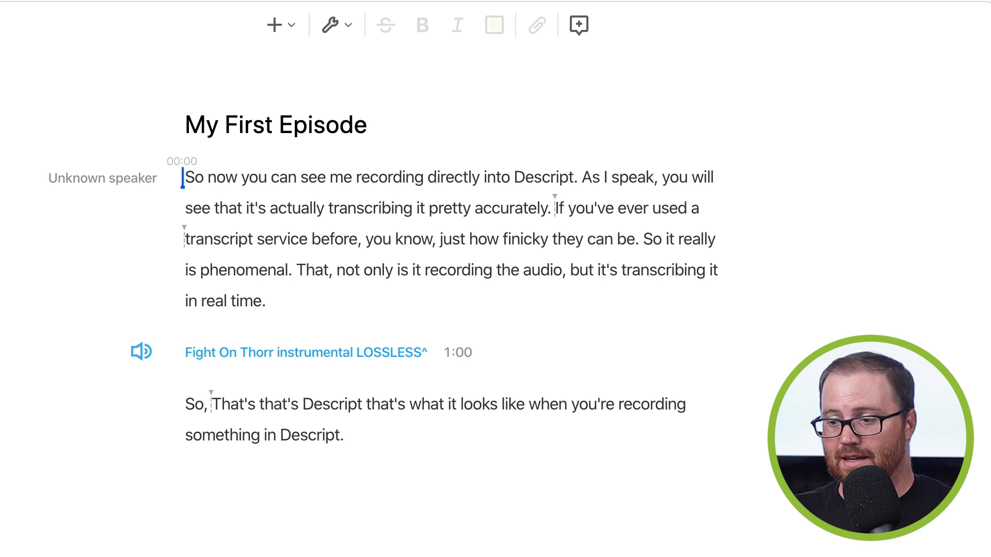
pyautogui.moveTo(757, 343)
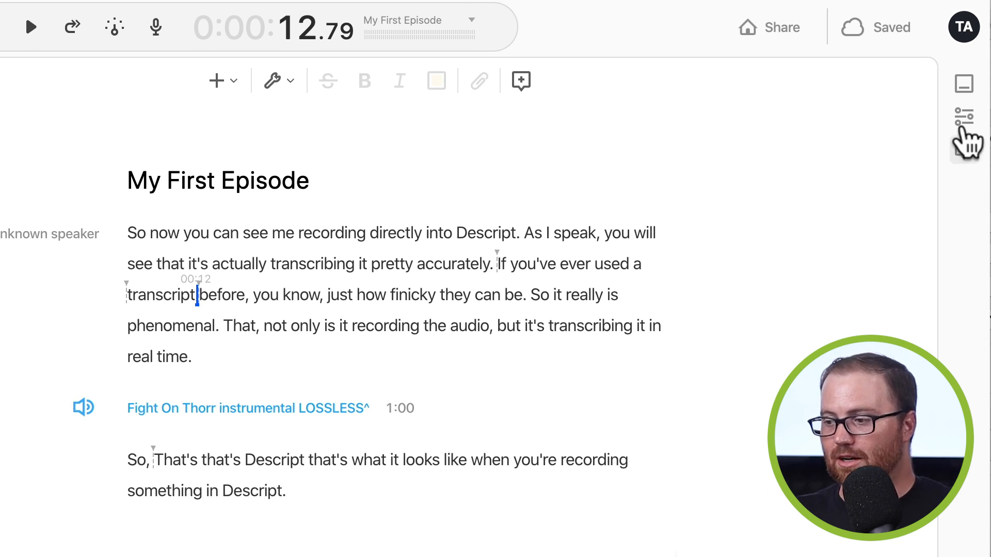
# Switch the layout to Script only, hiding the timeline.
pyautogui.click(964, 83)
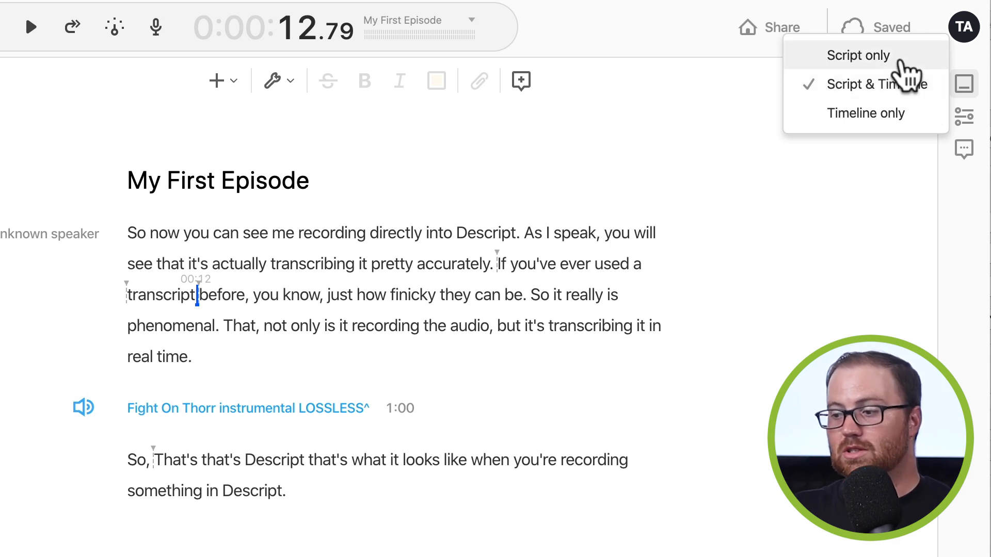
pyautogui.click(858, 55)
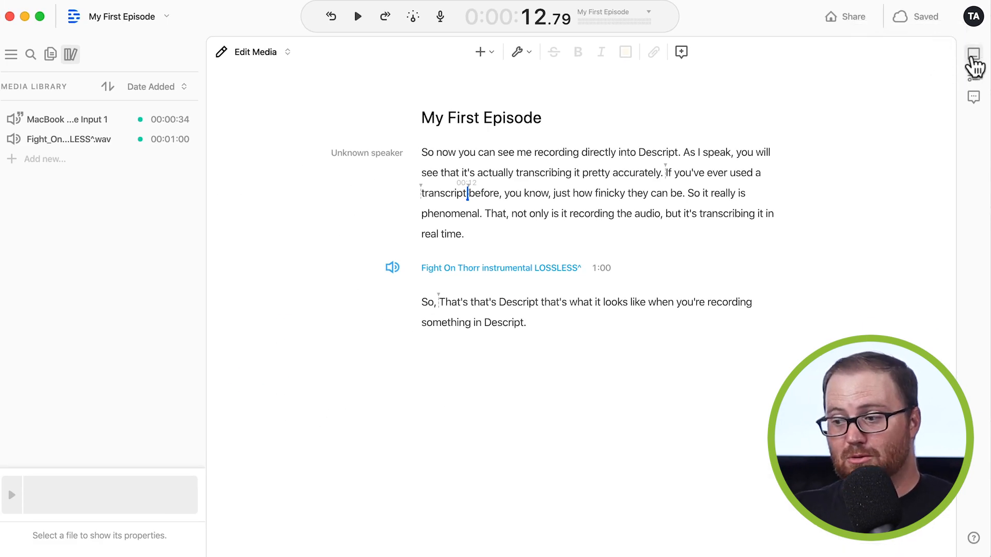
pyautogui.click(973, 54)
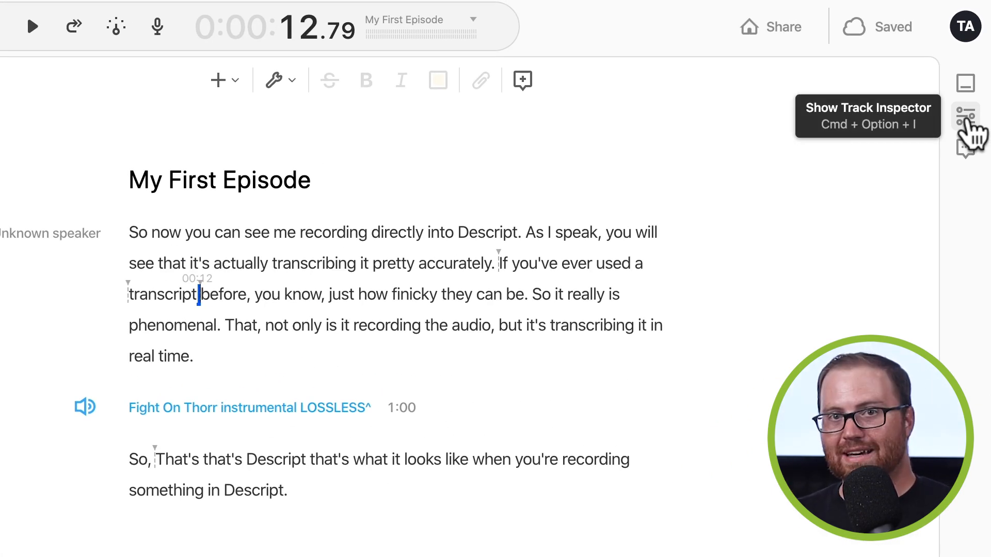
# Open the track inspector showing Composition effects, Script and Fight On Thorr tracks.
pyautogui.click(966, 117)
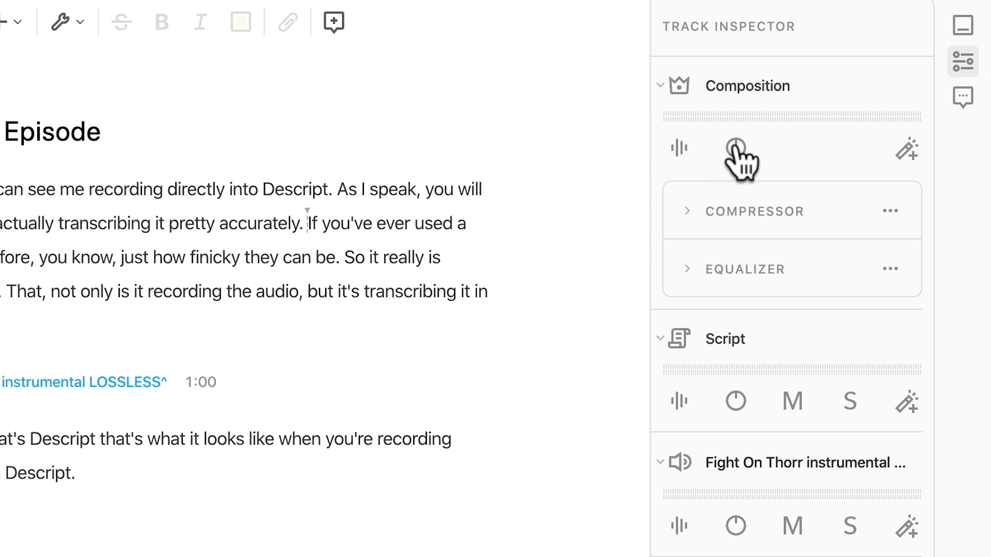
pyautogui.moveTo(907, 150)
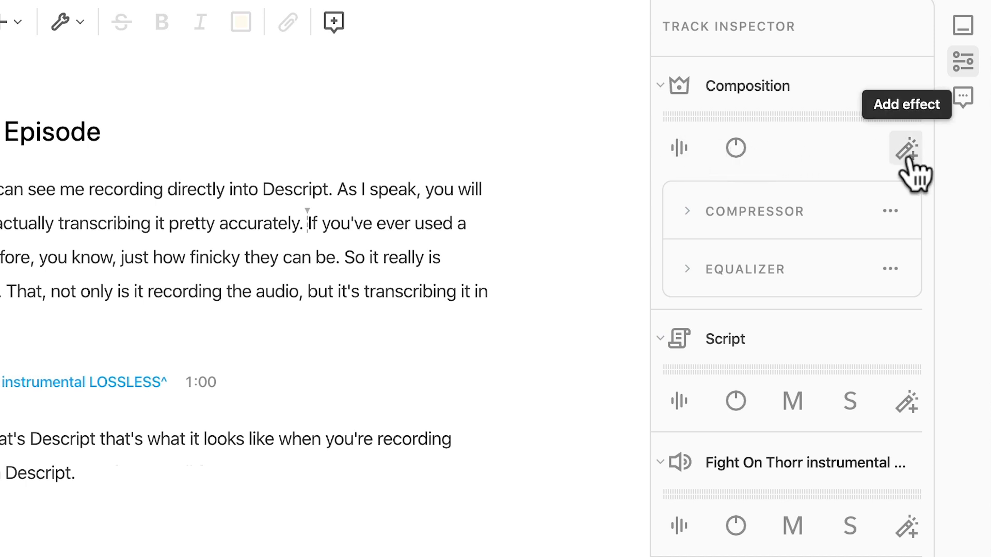
pyautogui.moveTo(878, 189)
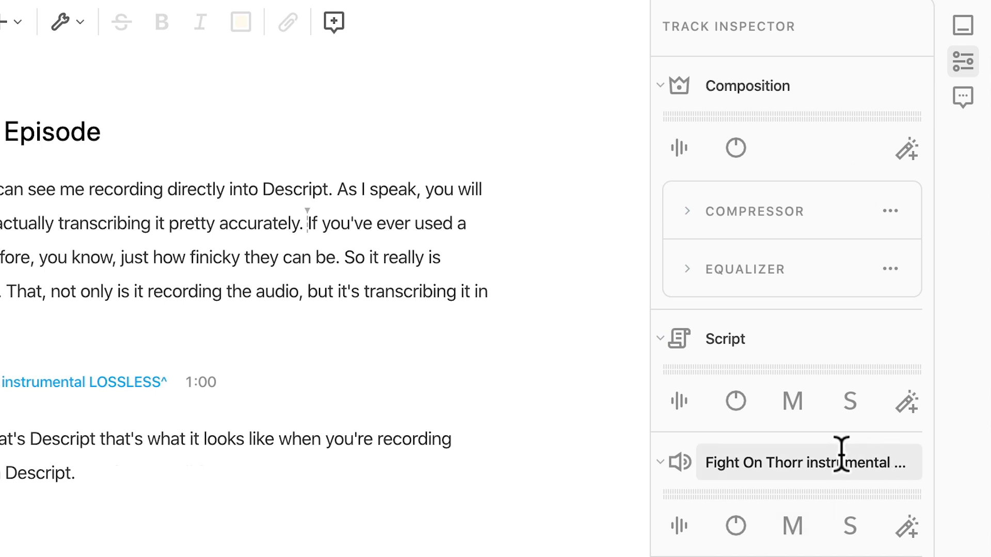
pyautogui.moveTo(907, 526)
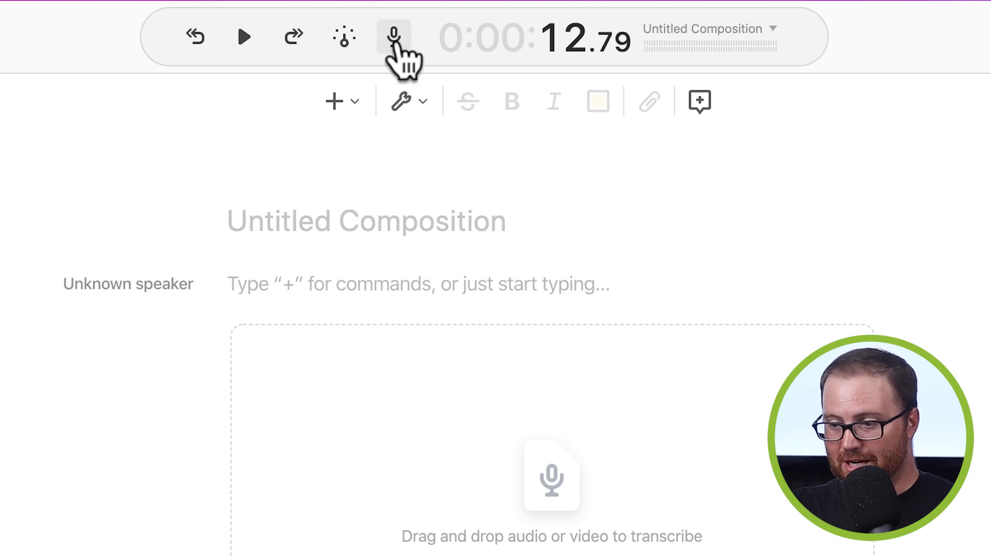
pyautogui.moveTo(394, 36)
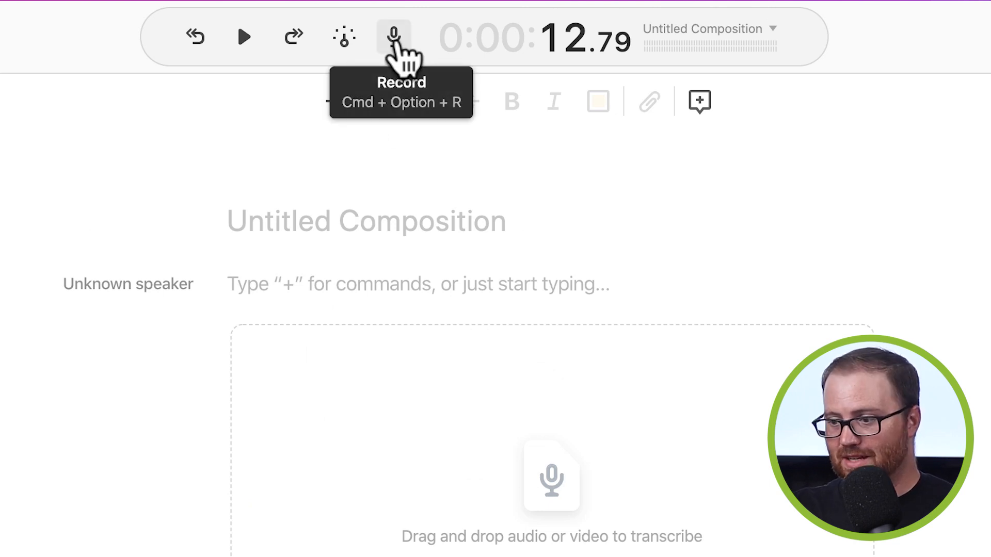
# Start a new recording and check MacBook Pro Microphone input with Automatically transcribe.
pyautogui.click(392, 36)
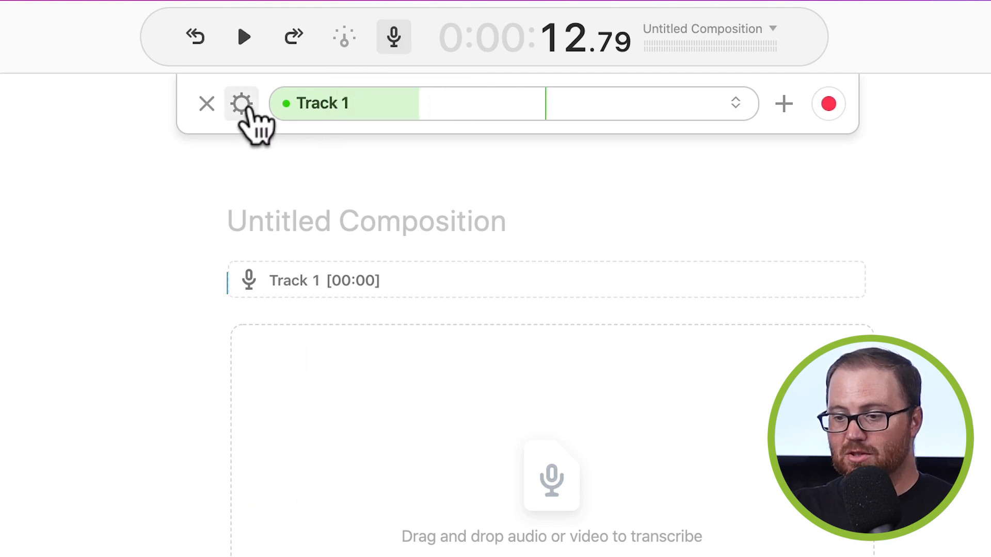
pyautogui.click(241, 104)
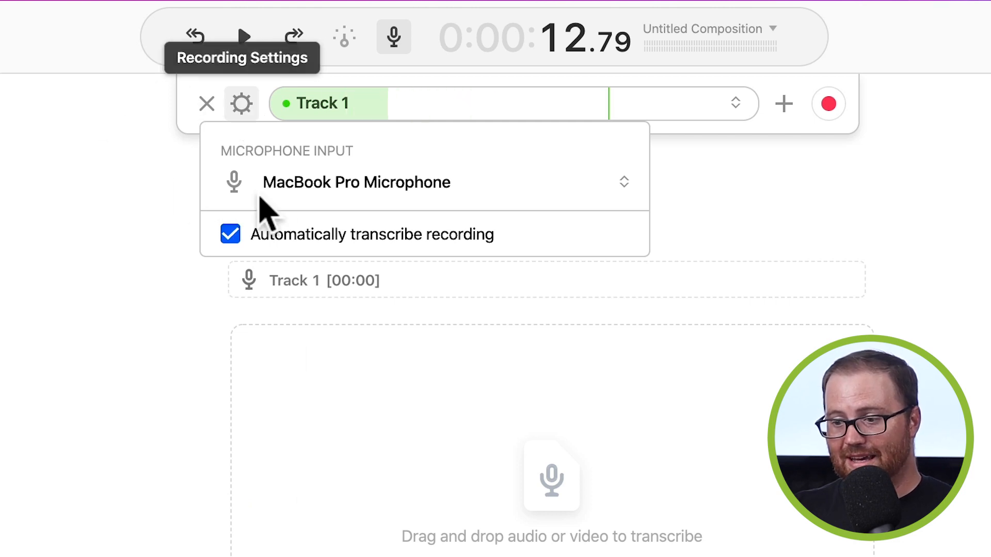
pyautogui.click(241, 103)
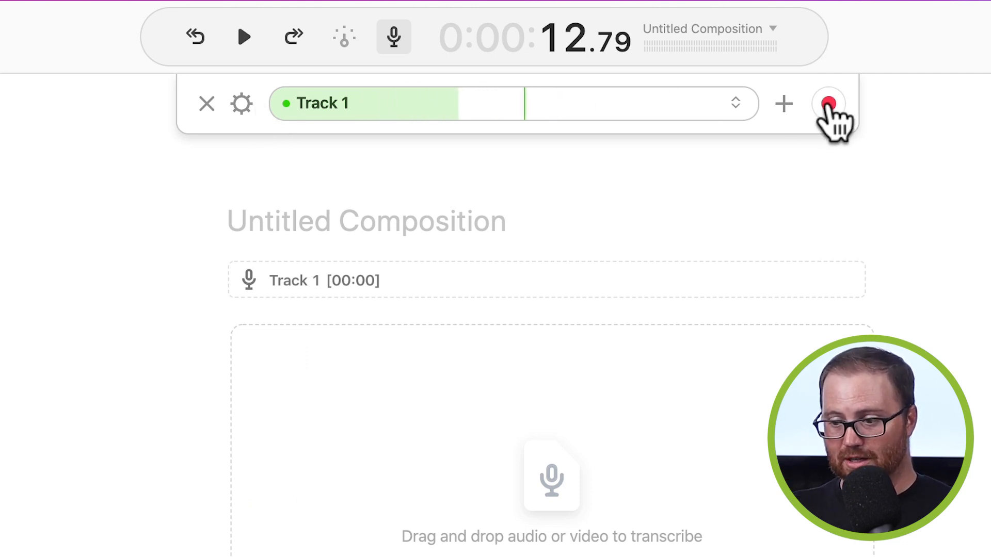
# Record a spoken walkthrough onto Track 1, then stop recording.
pyautogui.click(829, 103)
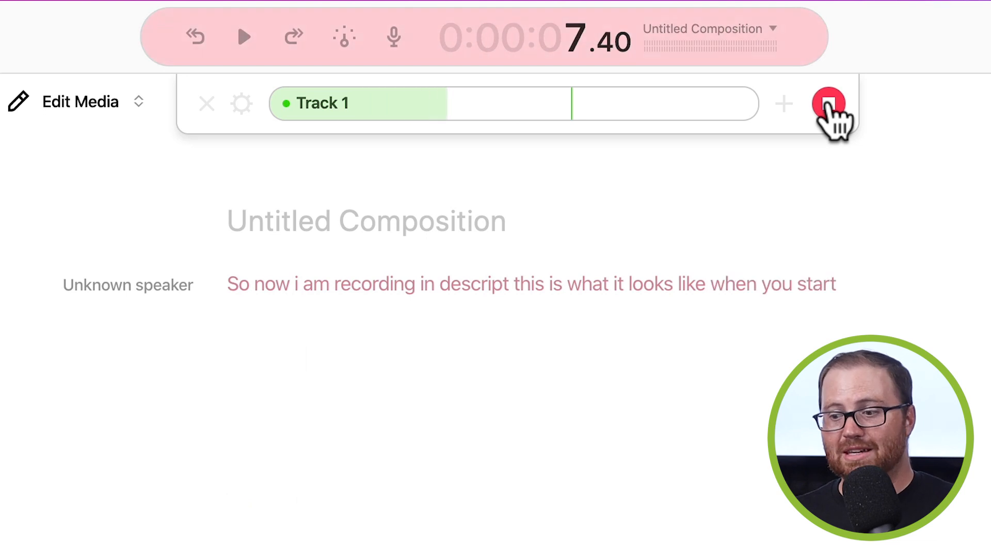
pyautogui.click(830, 104)
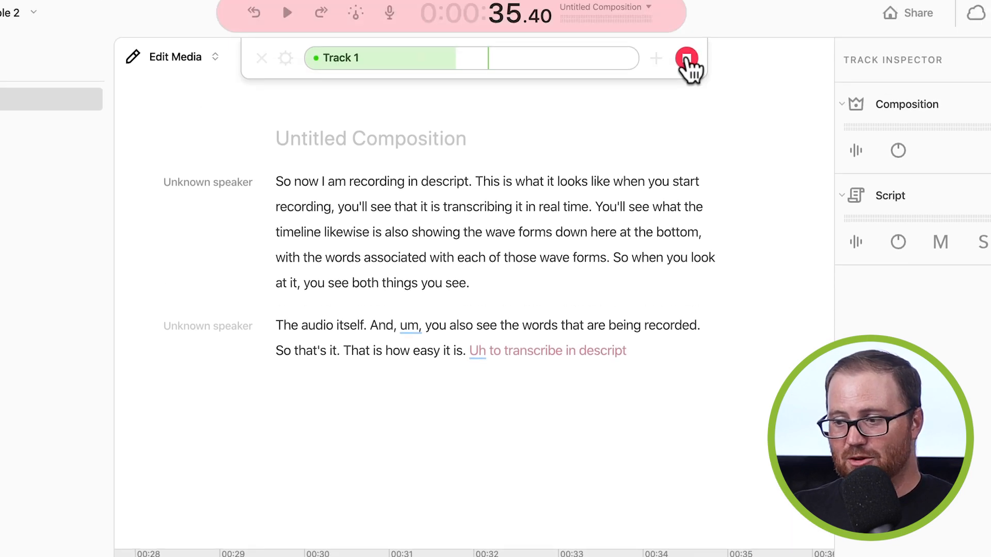
pyautogui.click(687, 58)
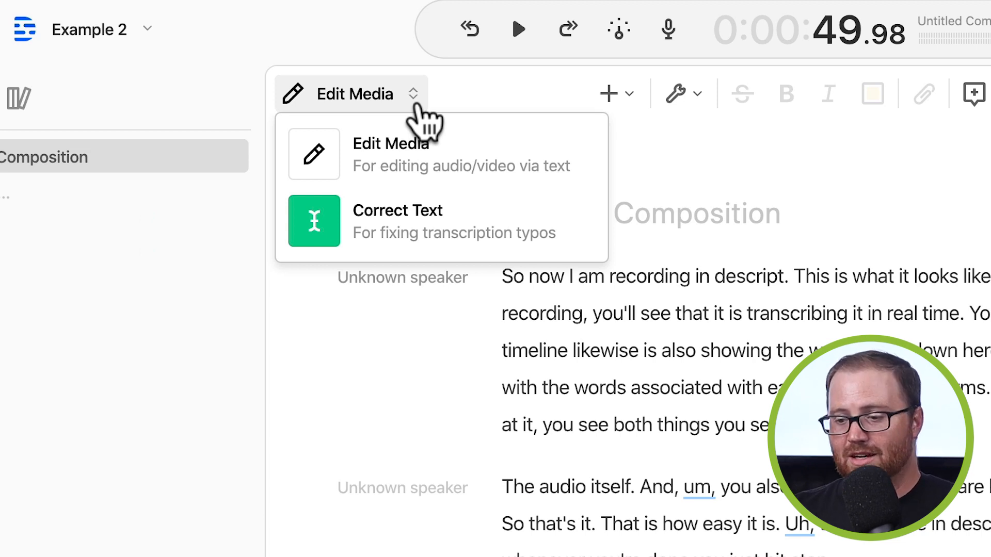
# Enter Correct Text mode and place the caret in the lowercase 'descript'.
pyautogui.click(397, 220)
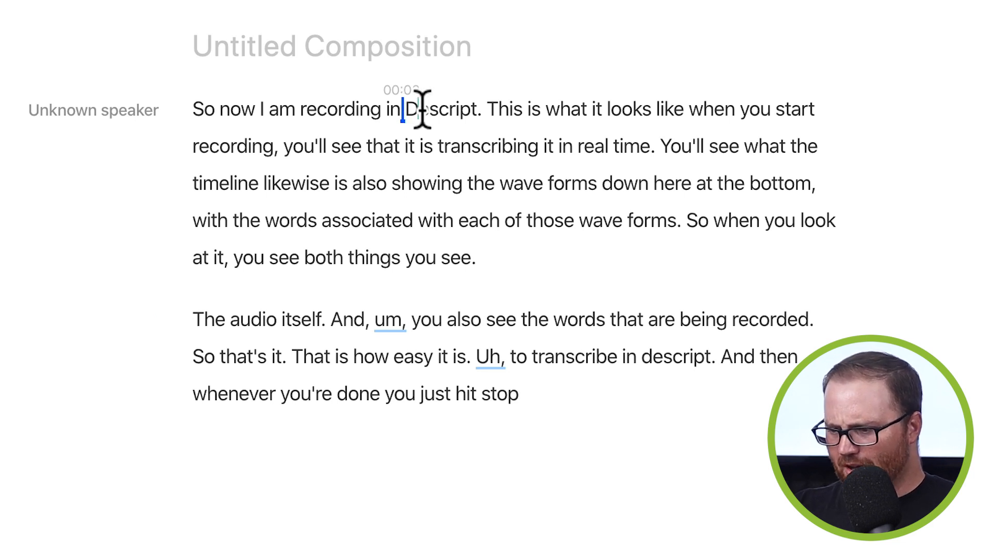
pyautogui.moveTo(378, 285)
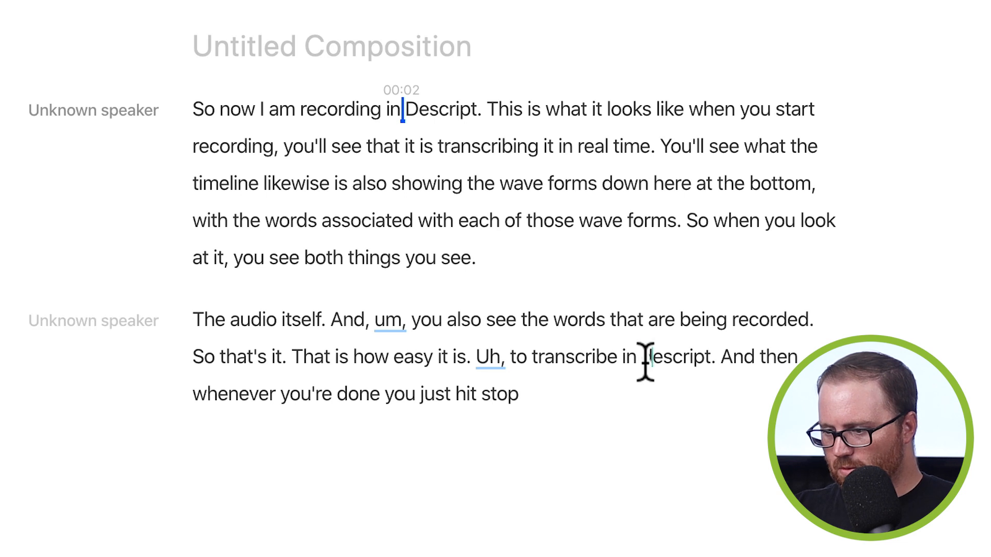
pyautogui.click(640, 358)
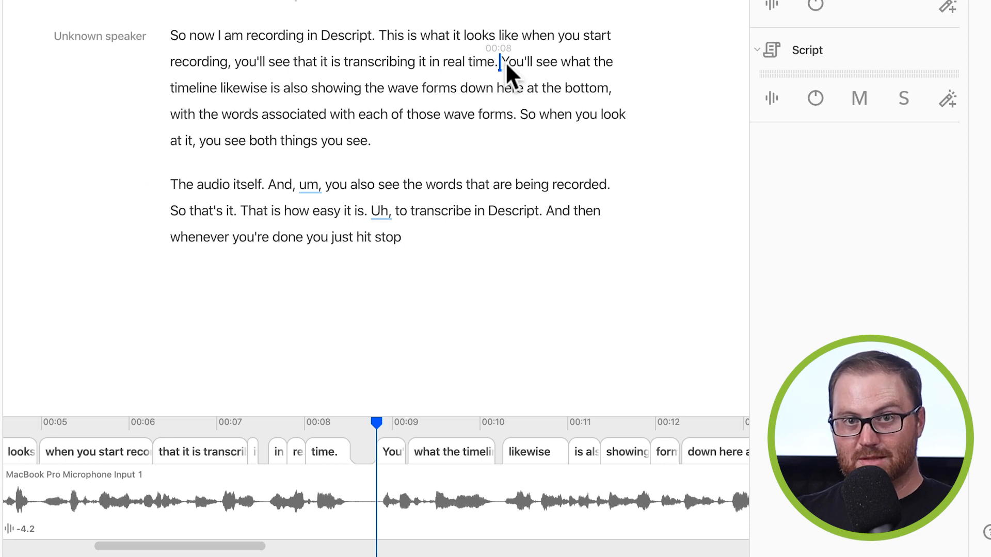
pyautogui.moveTo(410, 46)
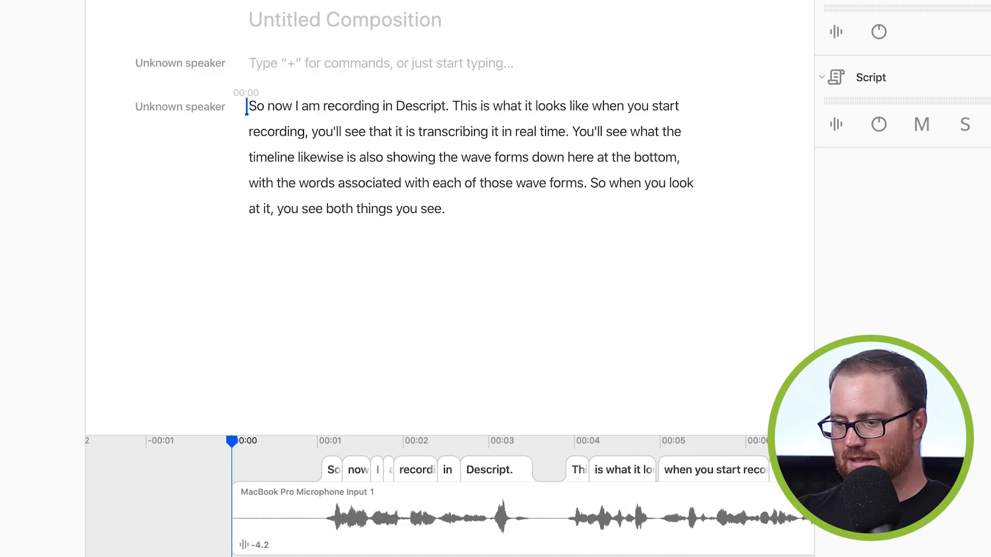
# Paste the 'The audio itself' paragraph into the script.
pyautogui.press('cmd+v')
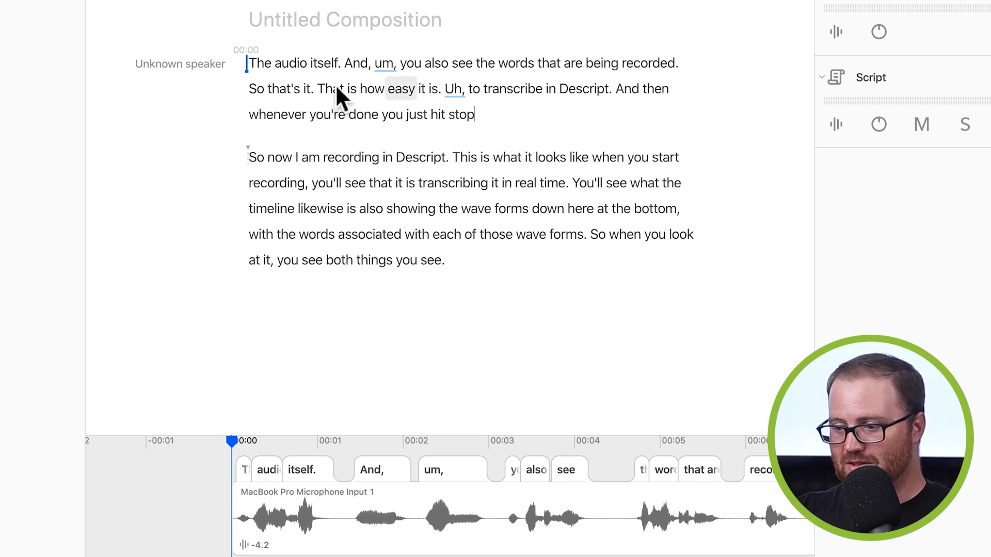
# Drag across the first line of the reordered transcript.
pyautogui.moveTo(318, 88); pyautogui.dragTo(438, 88)
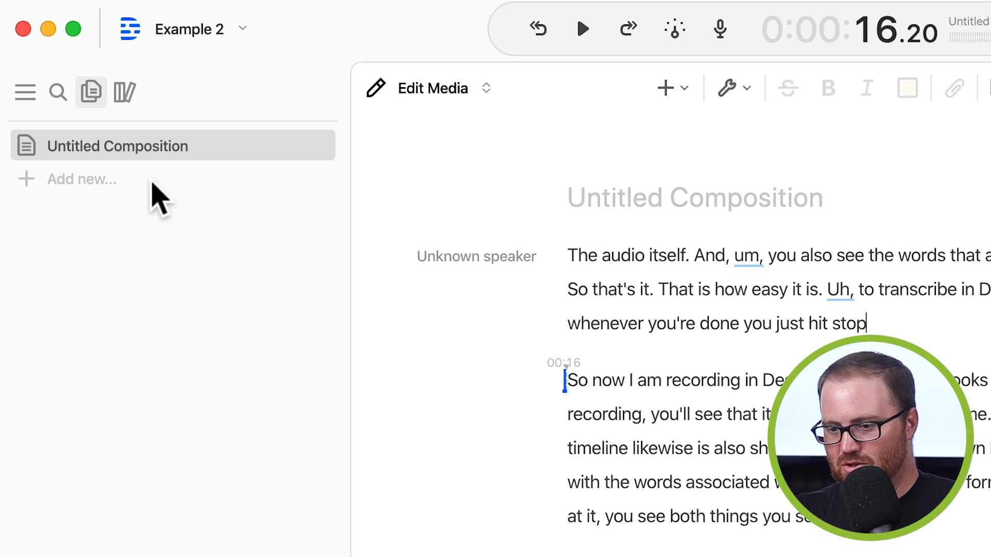
# Choose Add new… then File in the Media Library to import a media file.
pyautogui.click(124, 93)
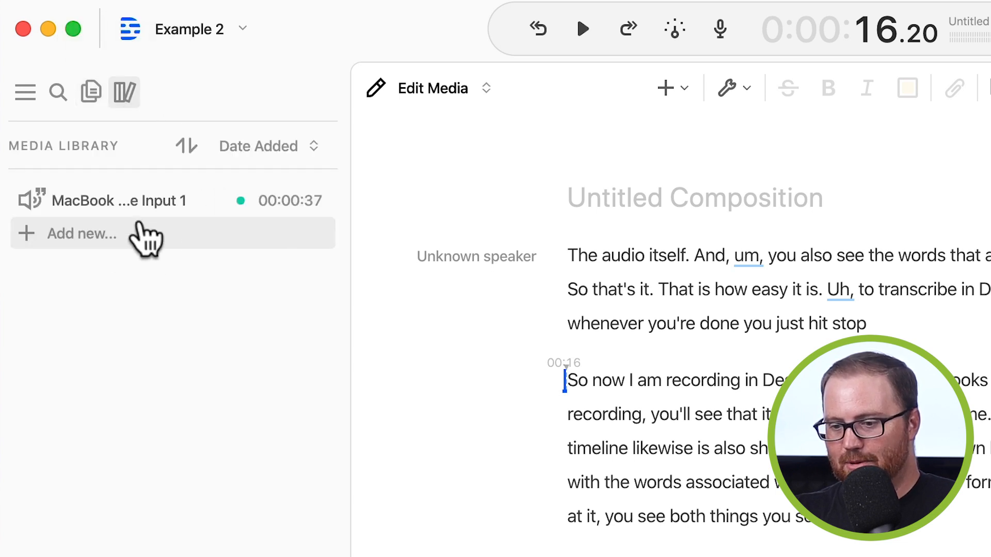
pyautogui.moveTo(113, 249)
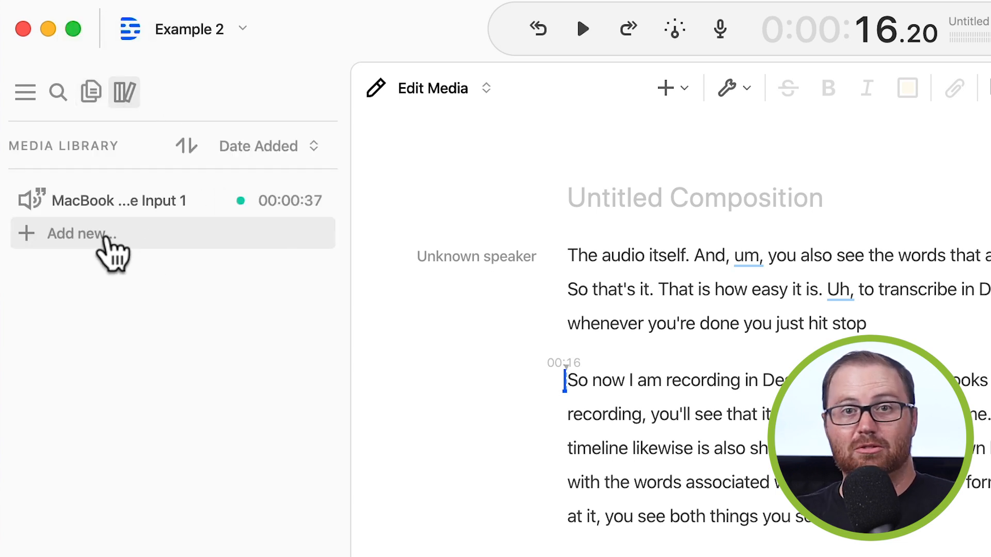
pyautogui.click(76, 234)
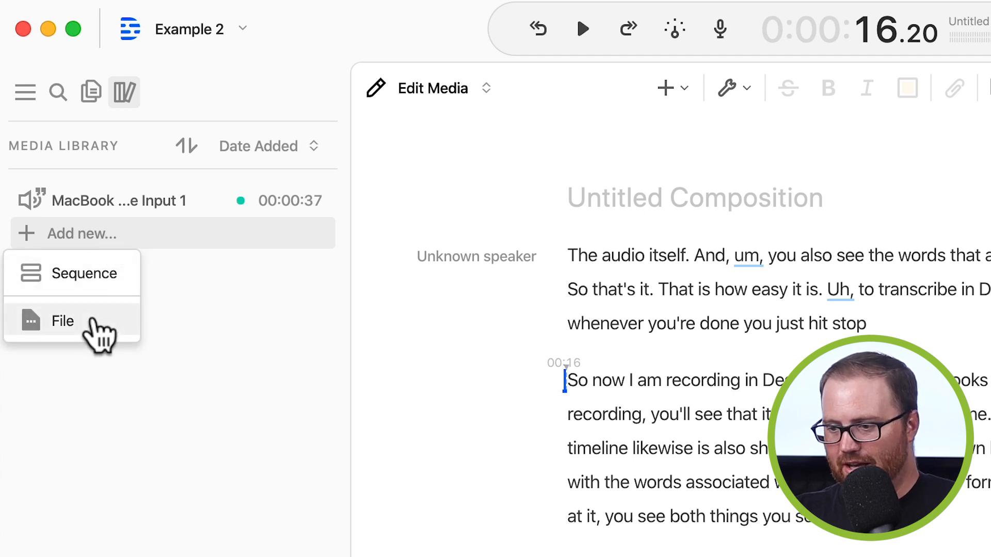
pyautogui.click(62, 321)
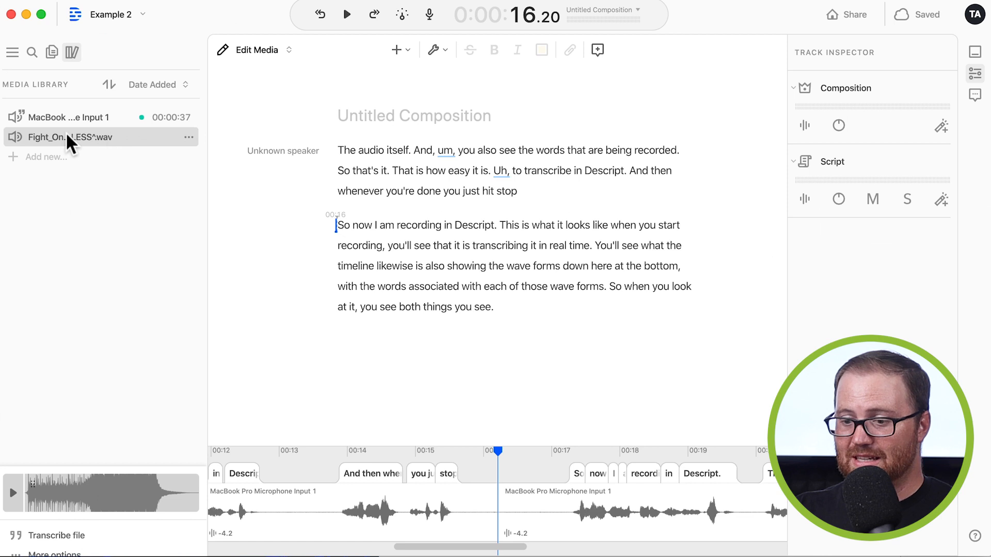
pyautogui.moveTo(71, 137)
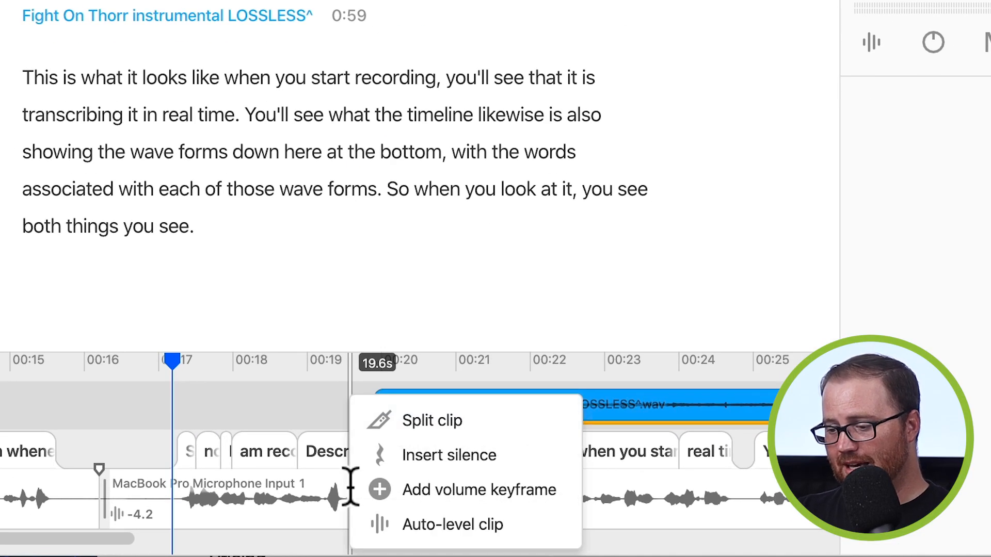
pyautogui.moveTo(453, 524)
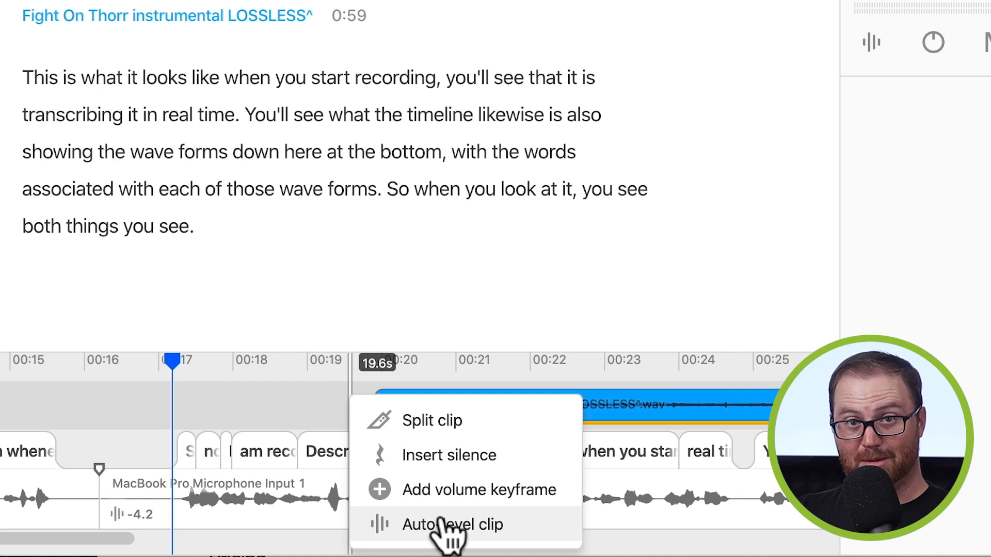
# Auto-level the Fight On Thorr music clip placed after the first sentence.
pyautogui.click(451, 525)
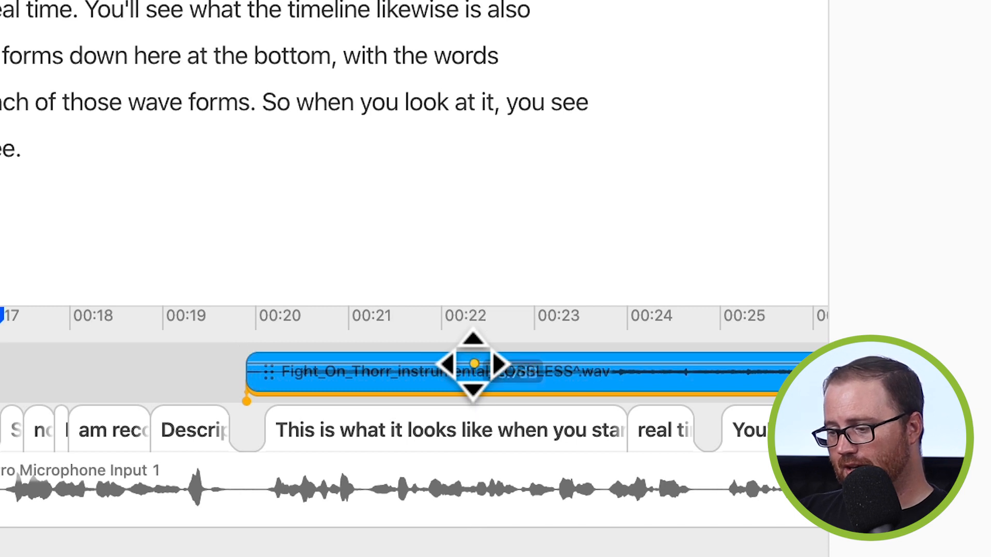
# Move the music volume keyframe to about 00:21 and lower it to roughly -11 dB.
pyautogui.moveTo(473, 371); pyautogui.dragTo(351, 372)
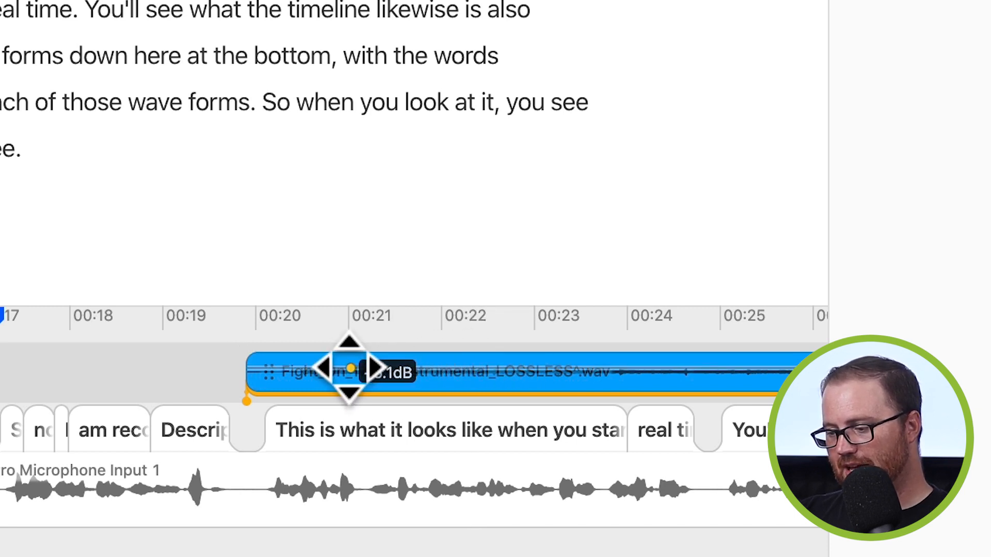
pyautogui.moveTo(349, 372); pyautogui.dragTo(540, 372)
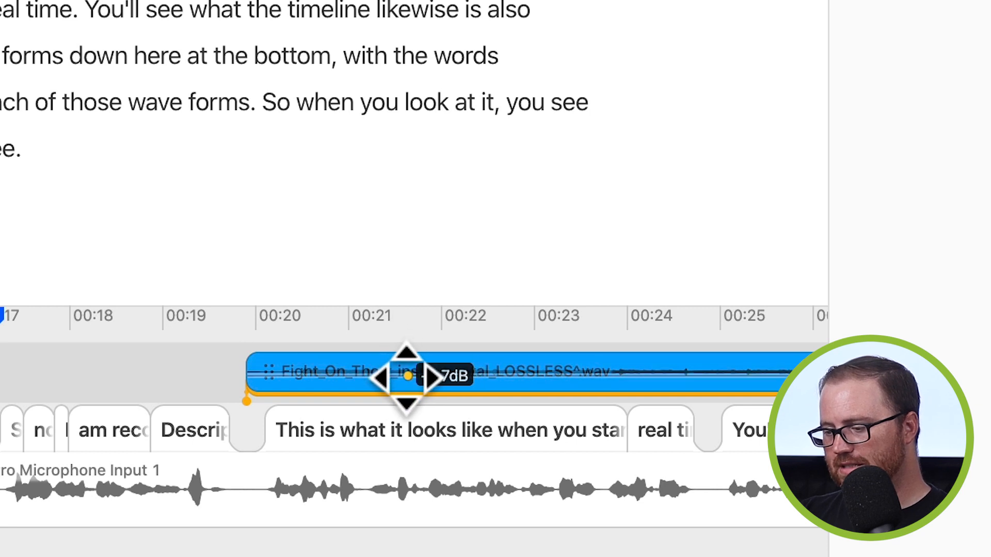
pyautogui.moveTo(406, 378); pyautogui.dragTo(405, 372)
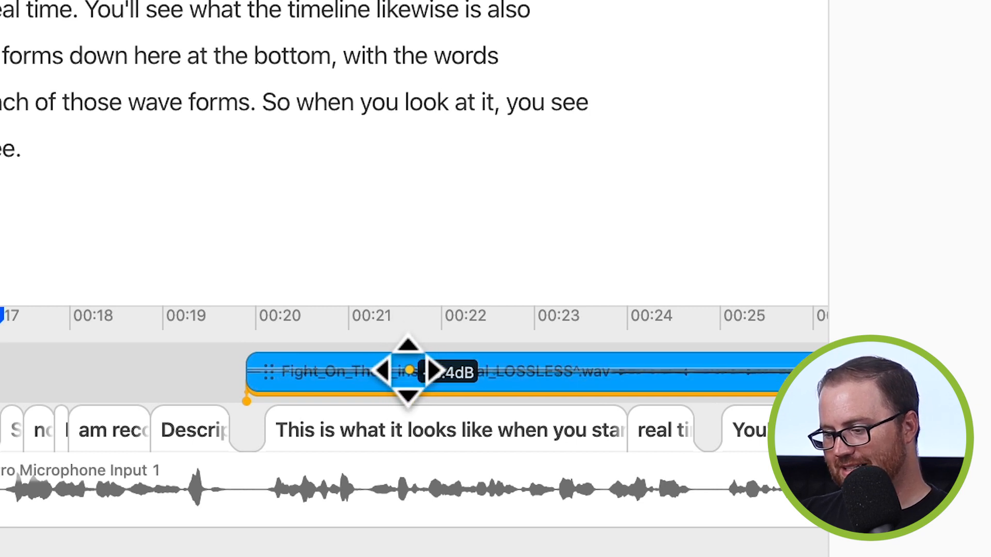
pyautogui.moveTo(406, 372); pyautogui.dragTo(406, 358)
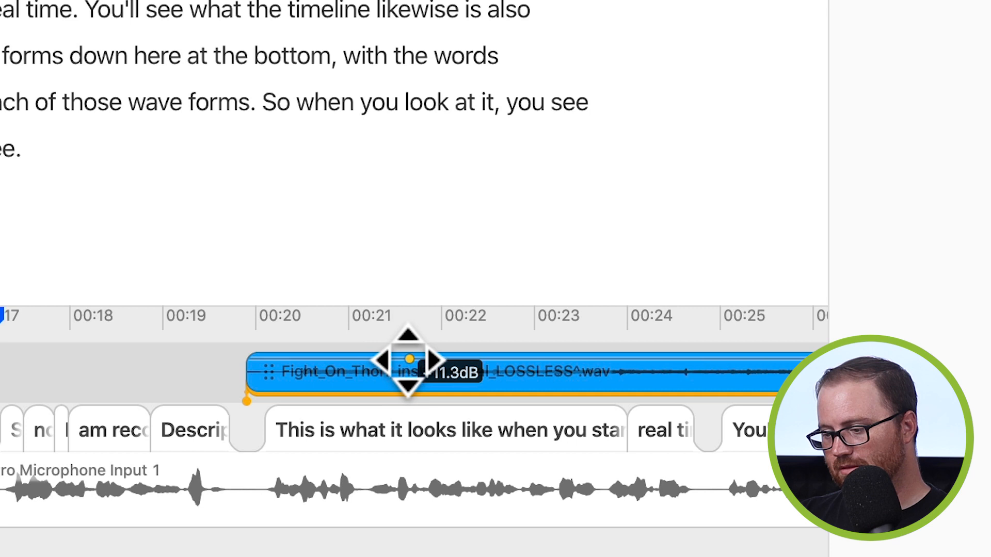
pyautogui.moveTo(405, 360); pyautogui.dragTo(406, 385)
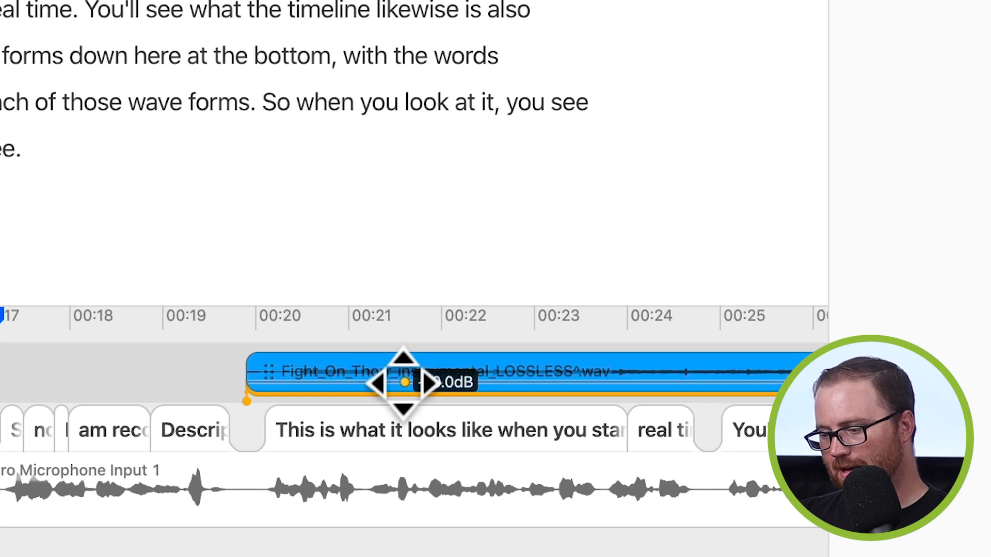
pyautogui.moveTo(404, 386); pyautogui.dragTo(403, 392)
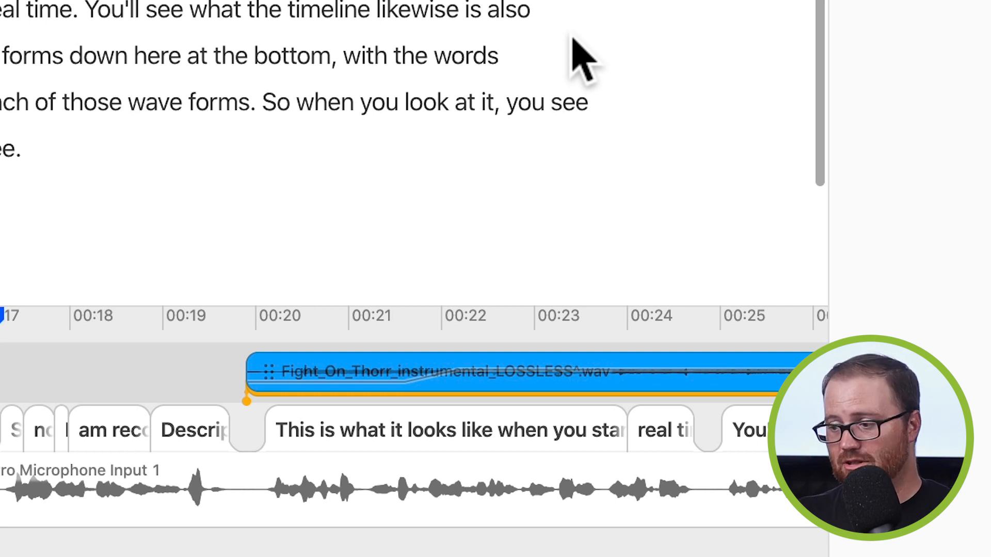
pyautogui.click(966, 56)
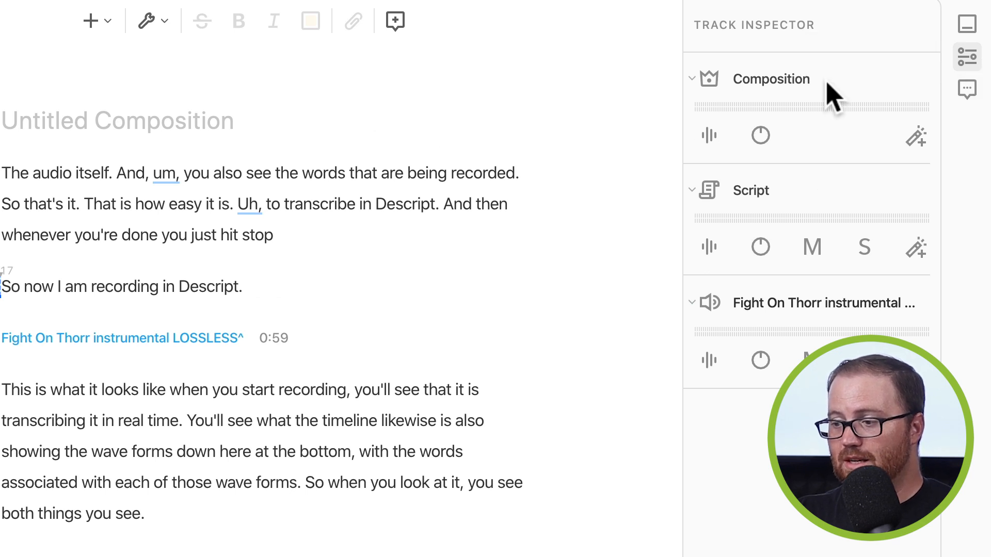
pyautogui.moveTo(806, 95)
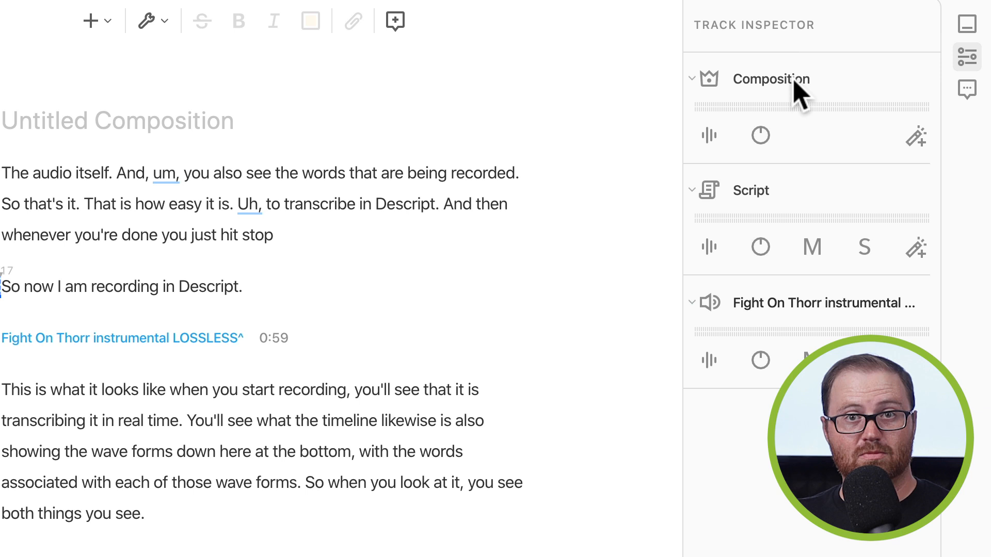
pyautogui.moveTo(761, 196)
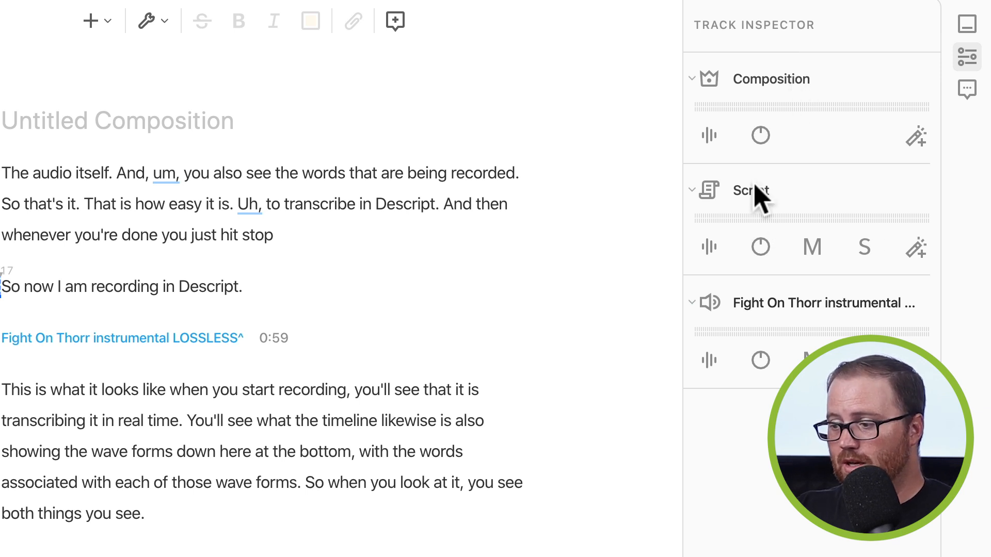
pyautogui.moveTo(916, 248)
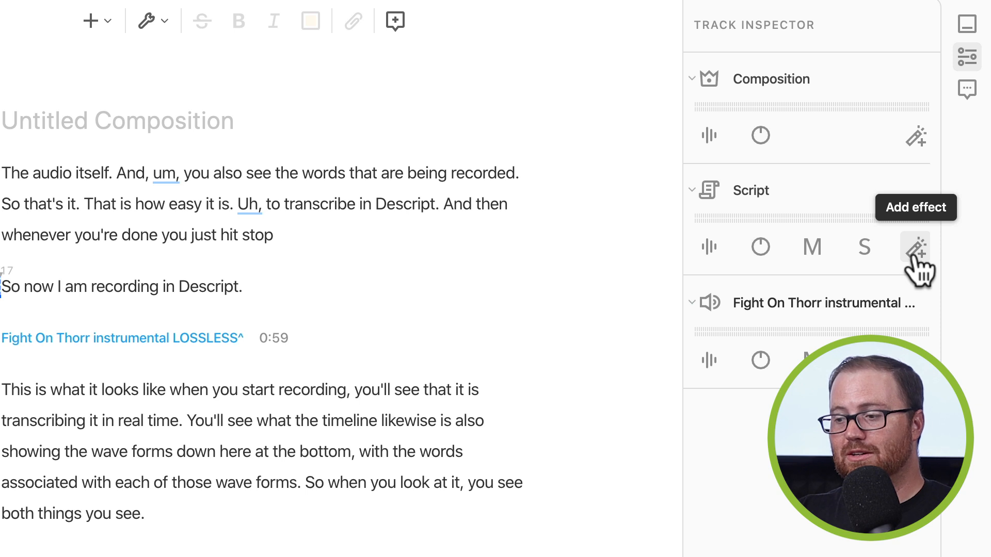
# Add a Compressor to the Script track in Track Inspector with the Classic Voiceover preset.
pyautogui.click(915, 247)
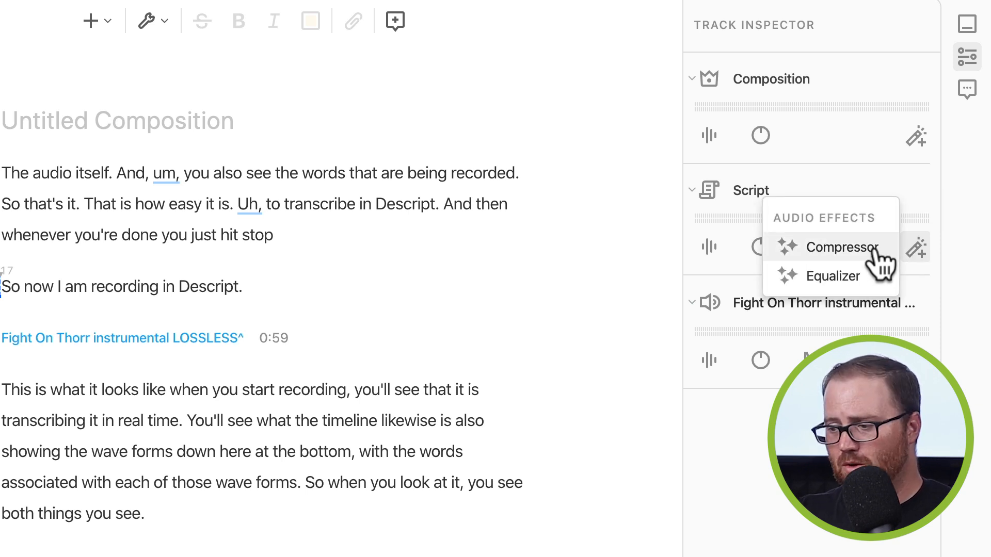
pyautogui.click(841, 248)
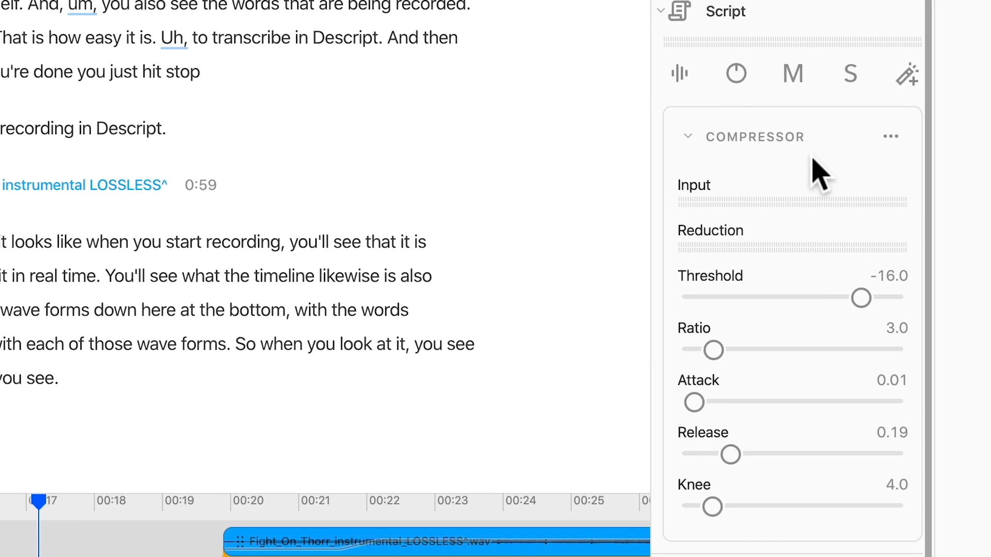
pyautogui.moveTo(765, 482)
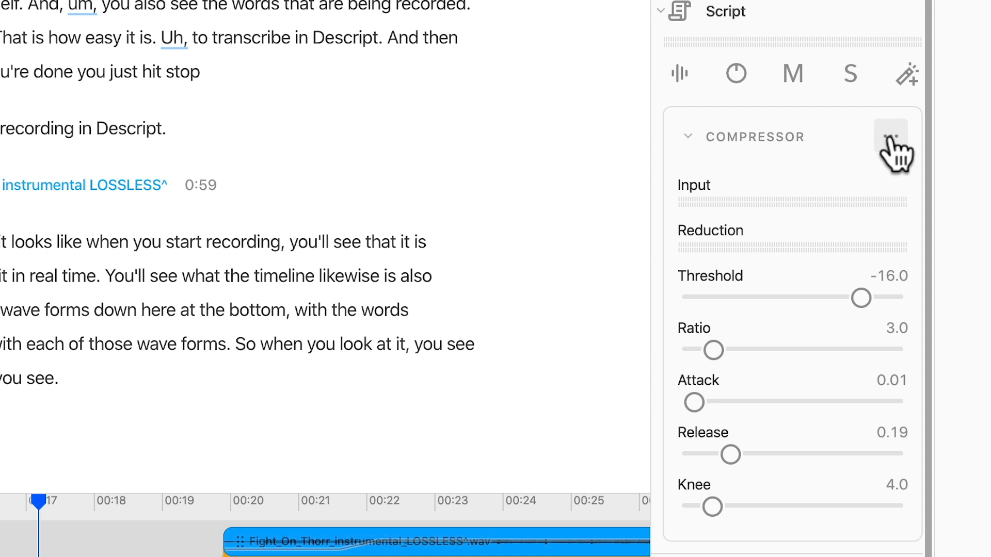
pyautogui.moveTo(872, 117)
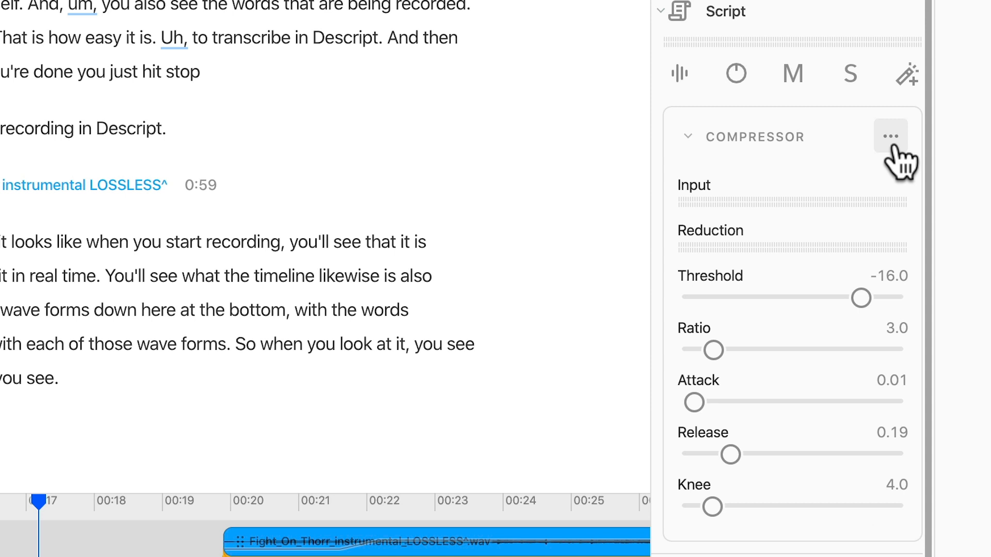
pyautogui.click(892, 136)
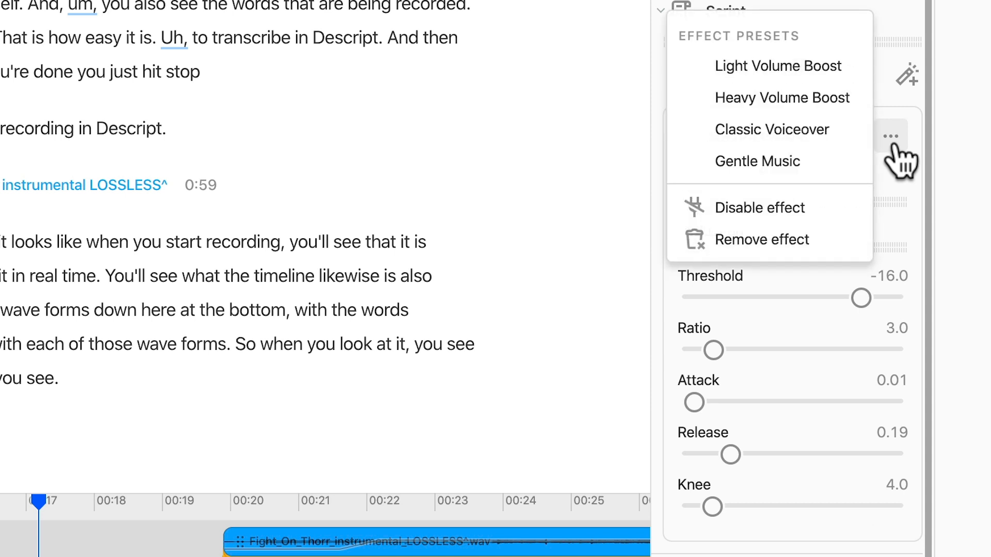
pyautogui.moveTo(771, 130)
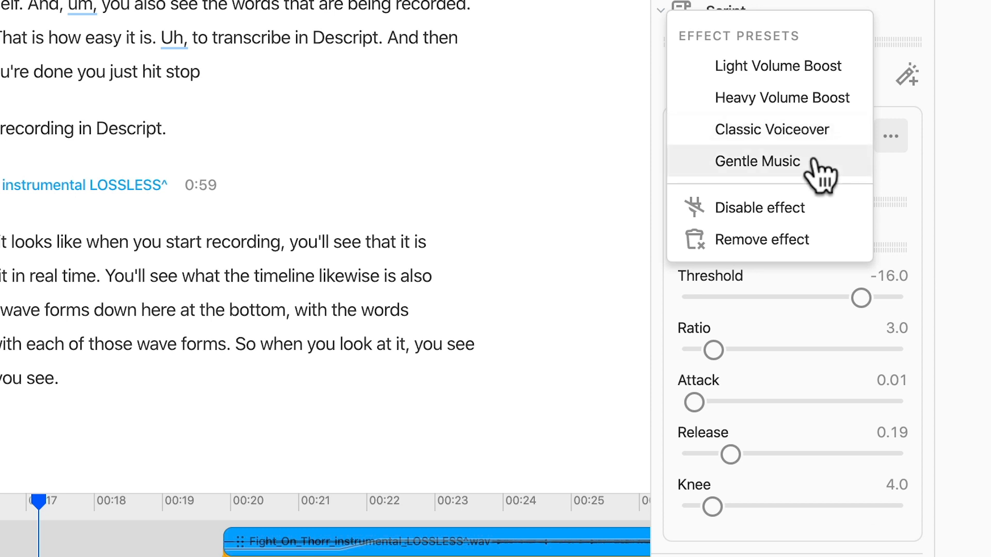
pyautogui.moveTo(772, 129)
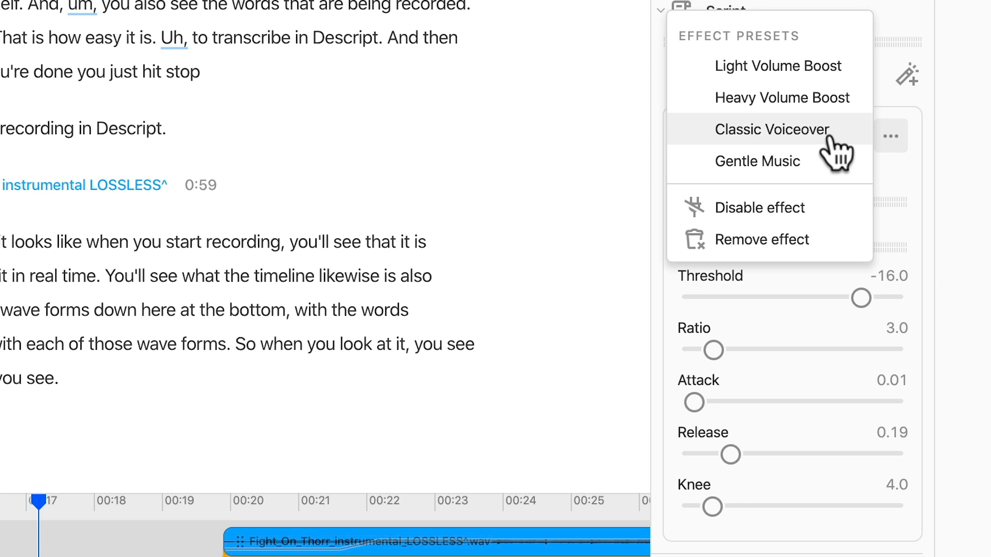
pyautogui.click(771, 129)
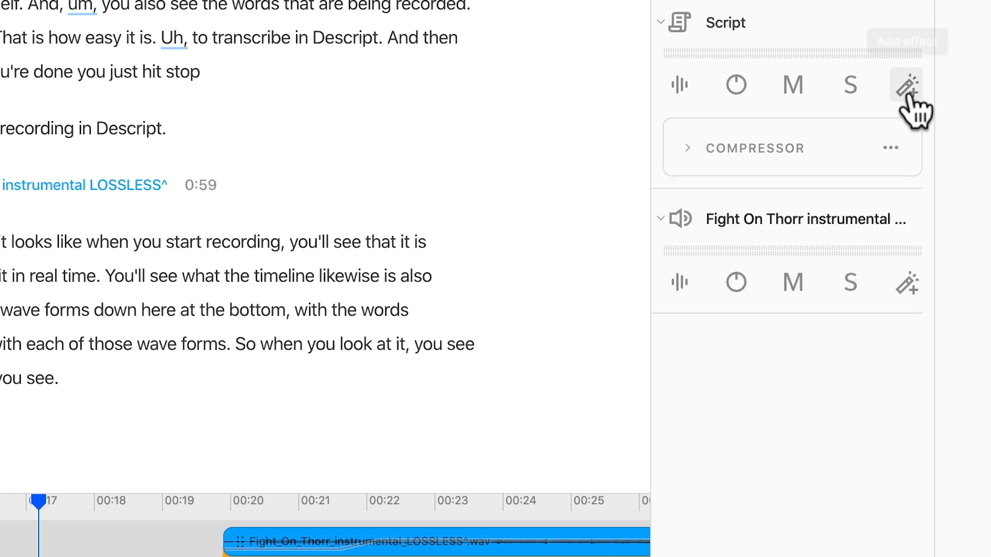
# Add an Equalizer next to the Compressor on Script and apply Full Range Boost.
pyautogui.click(906, 84)
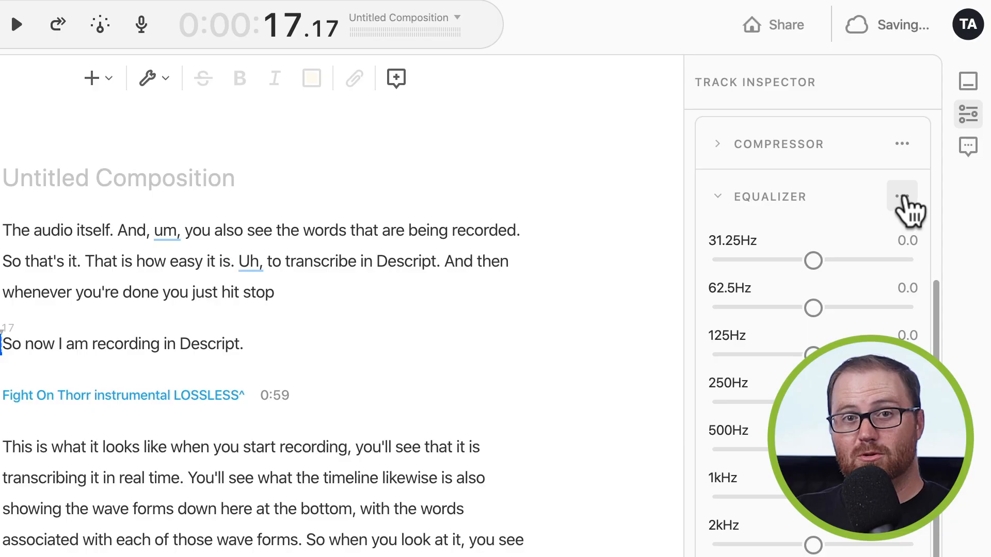
pyautogui.click(902, 196)
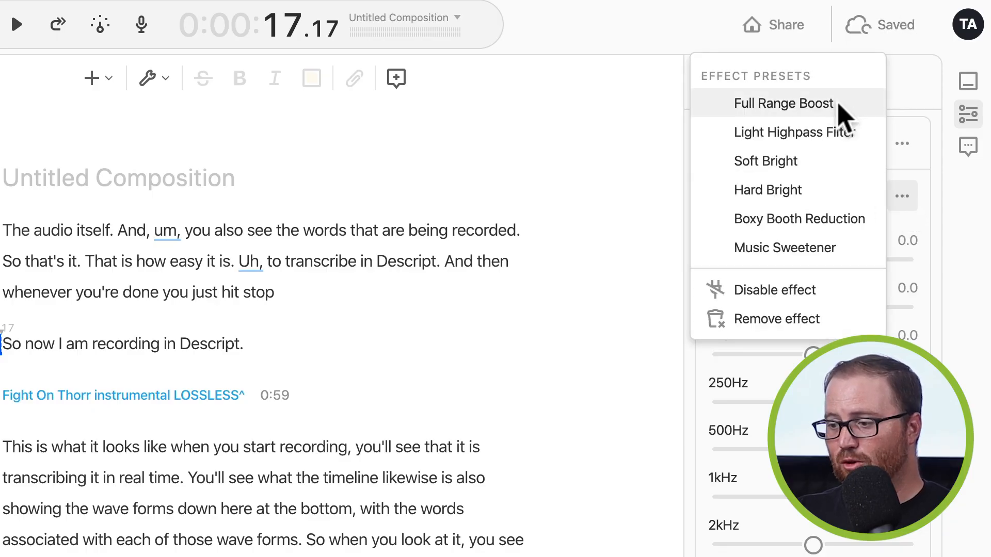
pyautogui.click(783, 103)
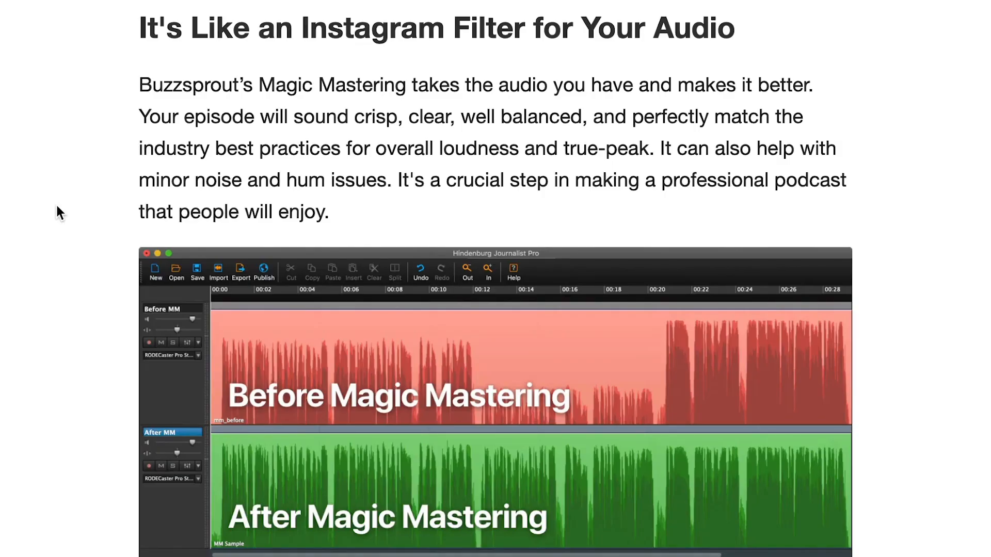
pyautogui.moveTo(10, 337)
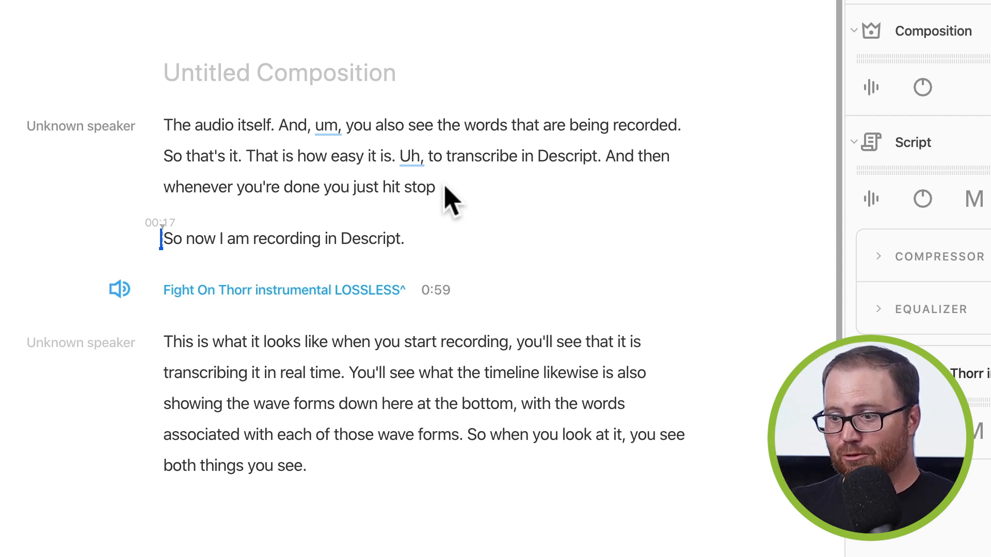
# Select the 'uh' filler word and apply Filler words > Delete all.
pyautogui.moveTo(402, 156); pyautogui.dragTo(435, 186)
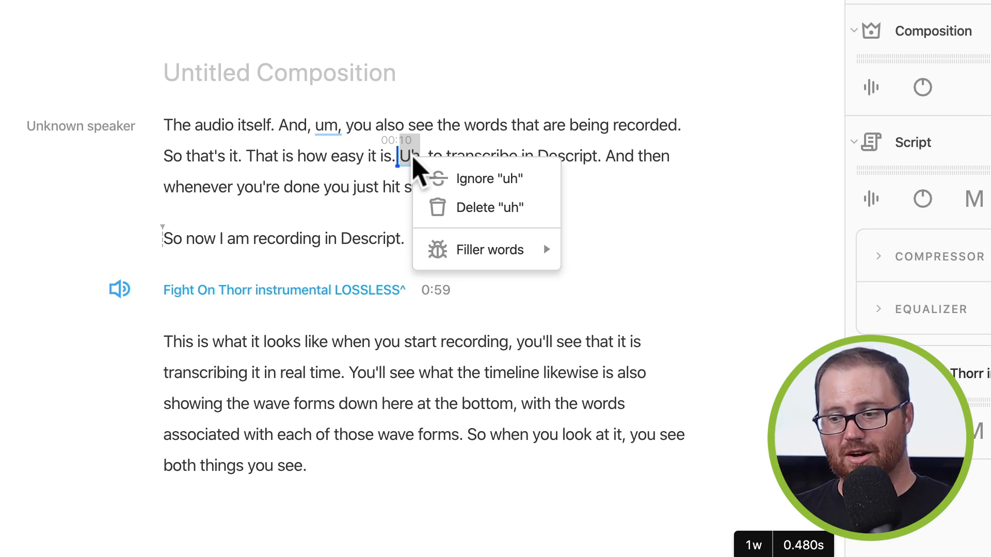
pyautogui.moveTo(452, 207)
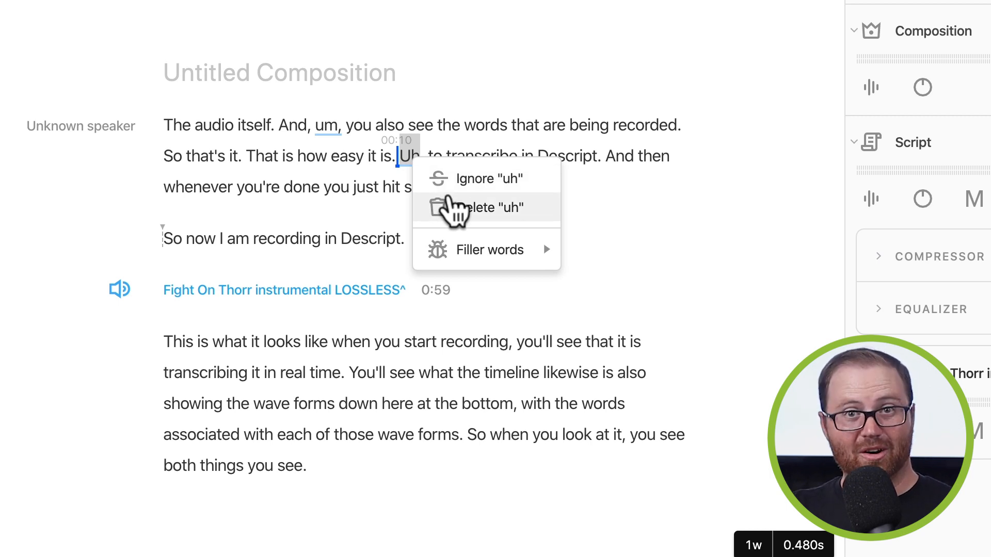
pyautogui.moveTo(489, 249)
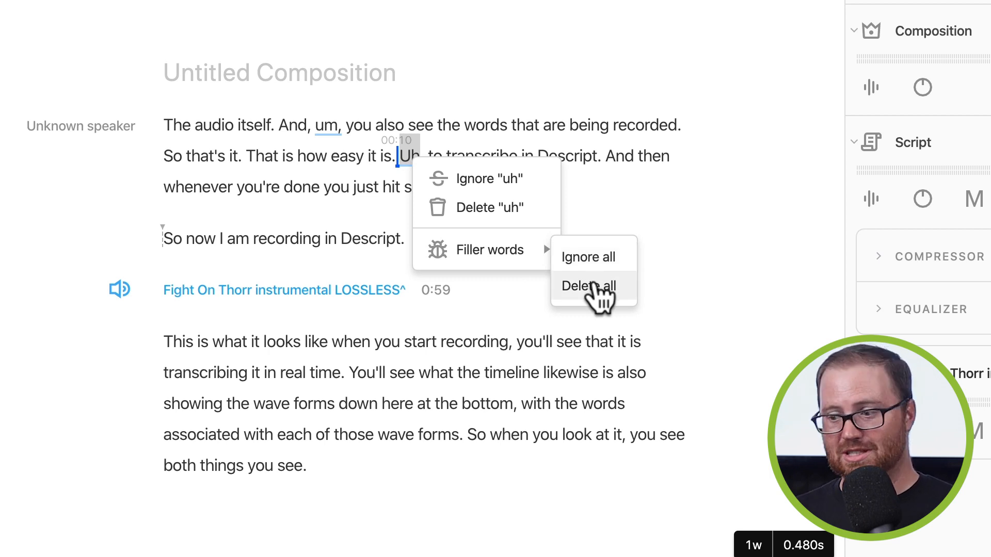
pyautogui.click(589, 285)
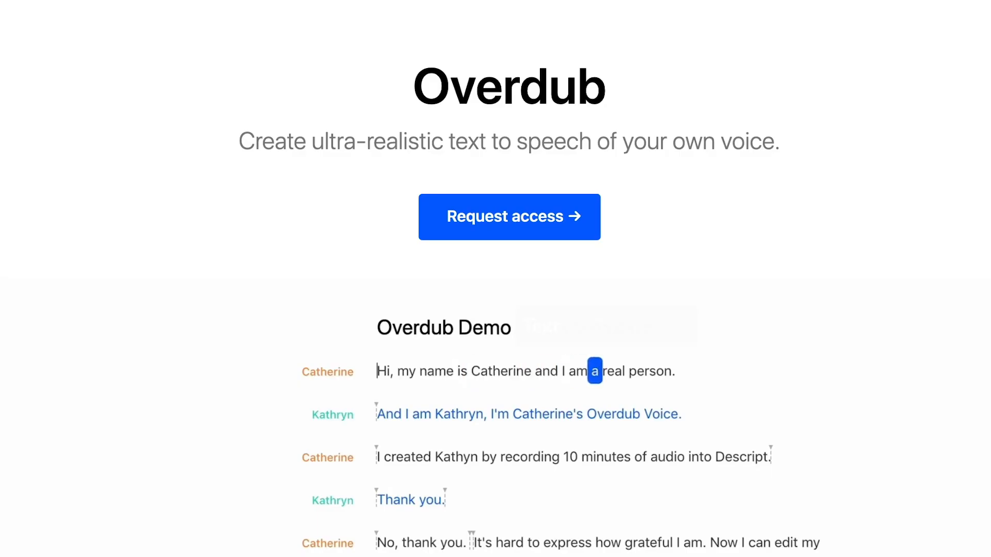
pyautogui.scroll(-3)
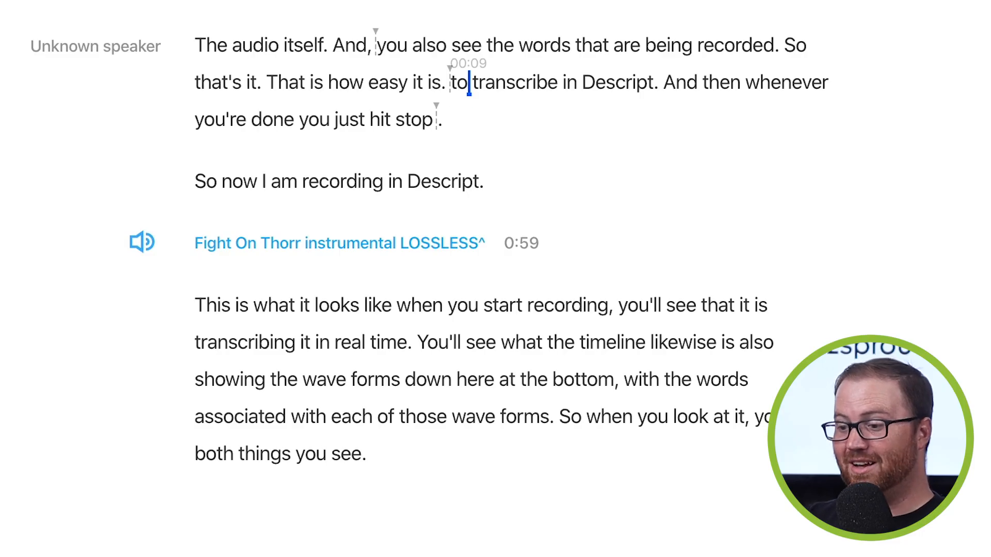
# Type 'My dog never stops barking' after 'you just hit stop.'.
pyautogui.write('My dog never stops')
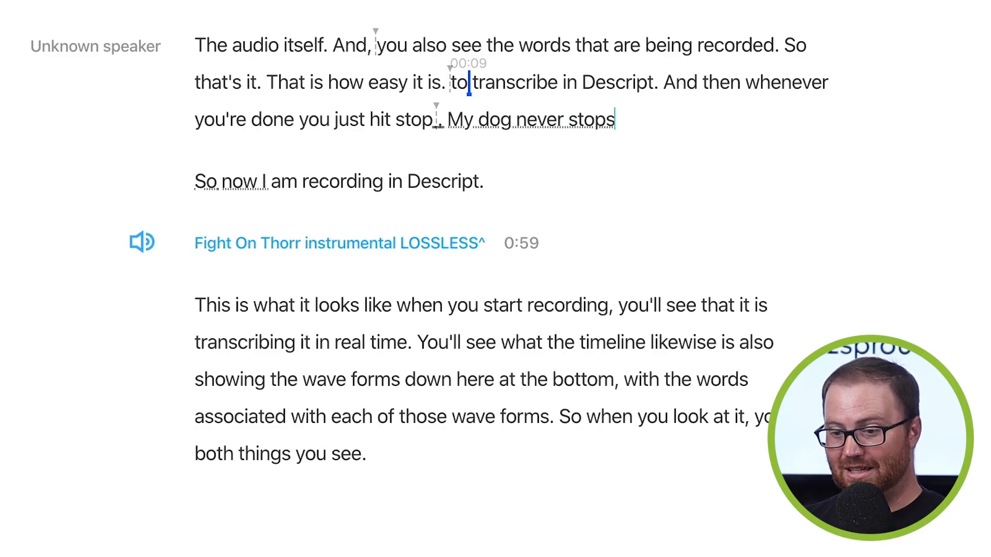
pyautogui.write('barking')
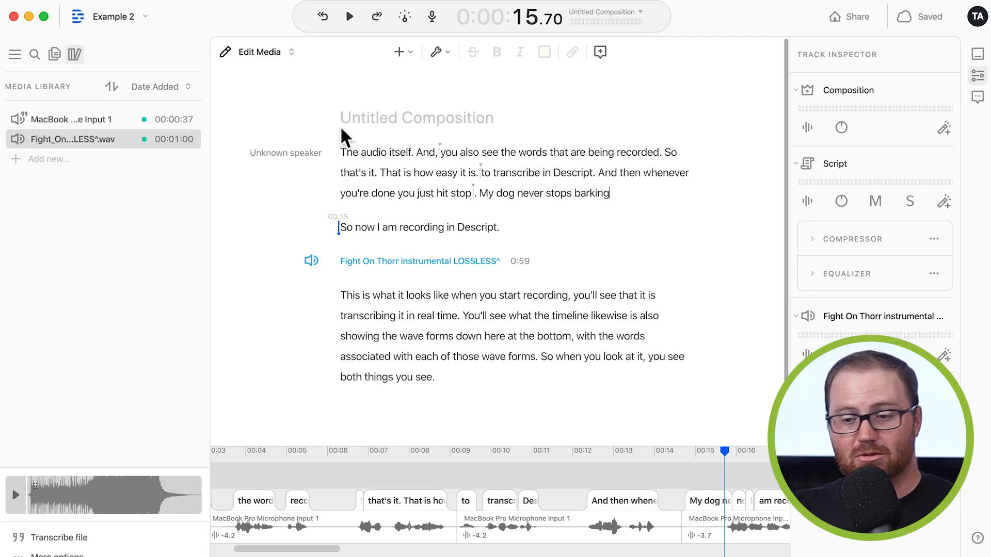
pyautogui.moveTo(282, 137)
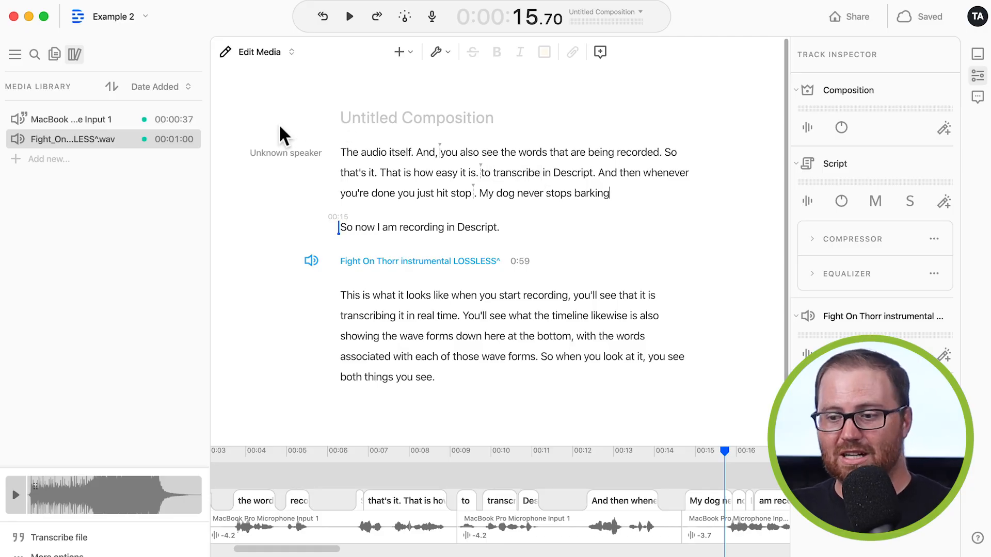
# Export the transcript as Text in Microsoft Word (.docx) format with 60-second timestamps.
pyautogui.click(146, 12)
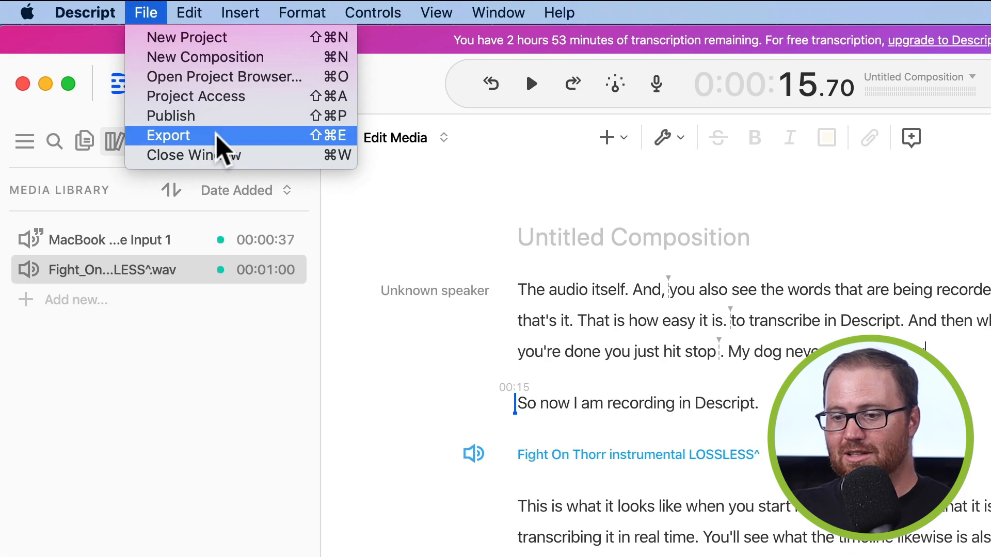
pyautogui.click(167, 135)
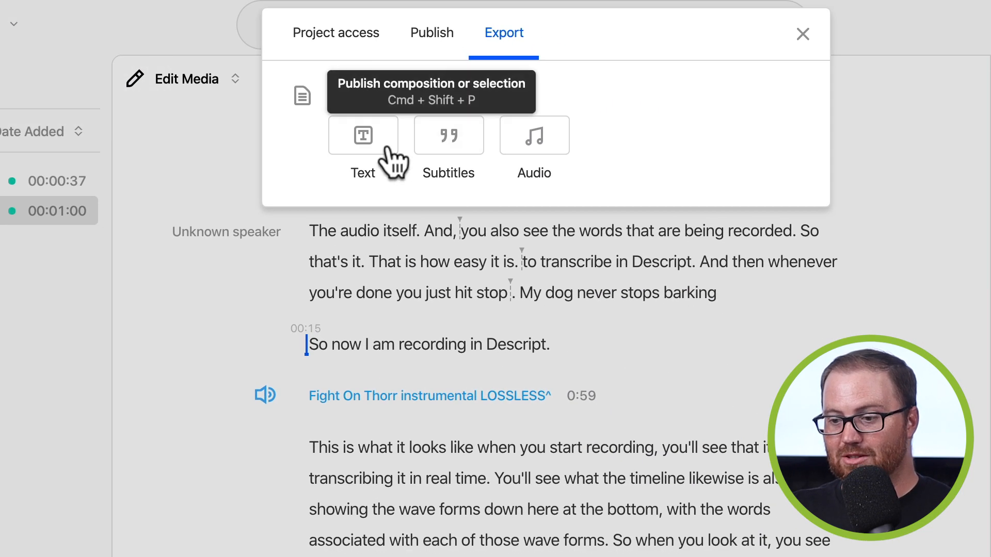
pyautogui.click(363, 134)
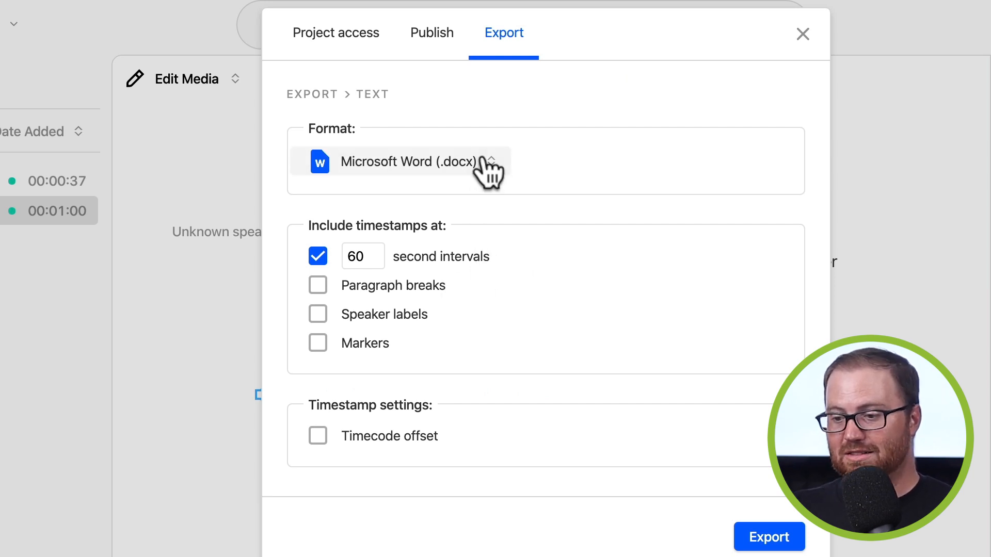
pyautogui.click(410, 161)
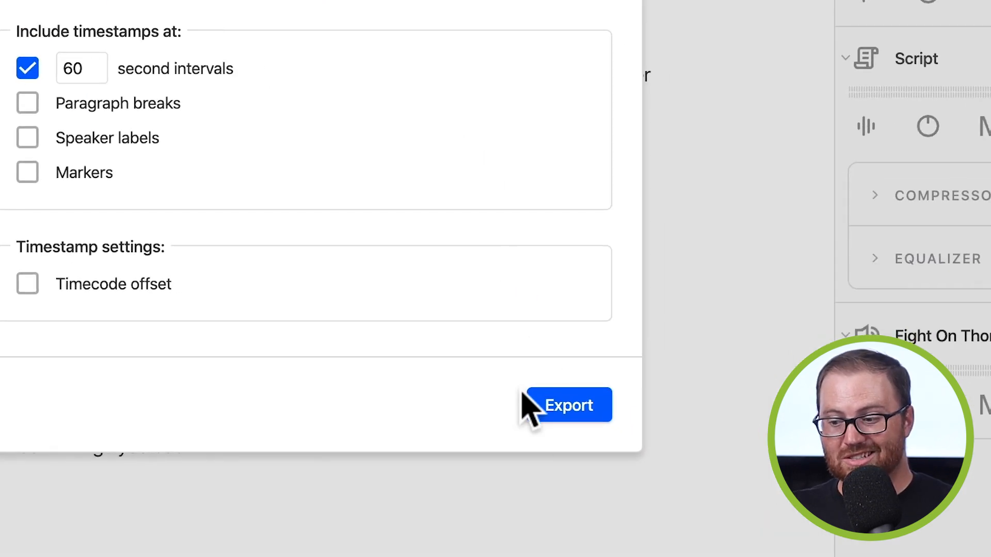
pyautogui.moveTo(565, 433)
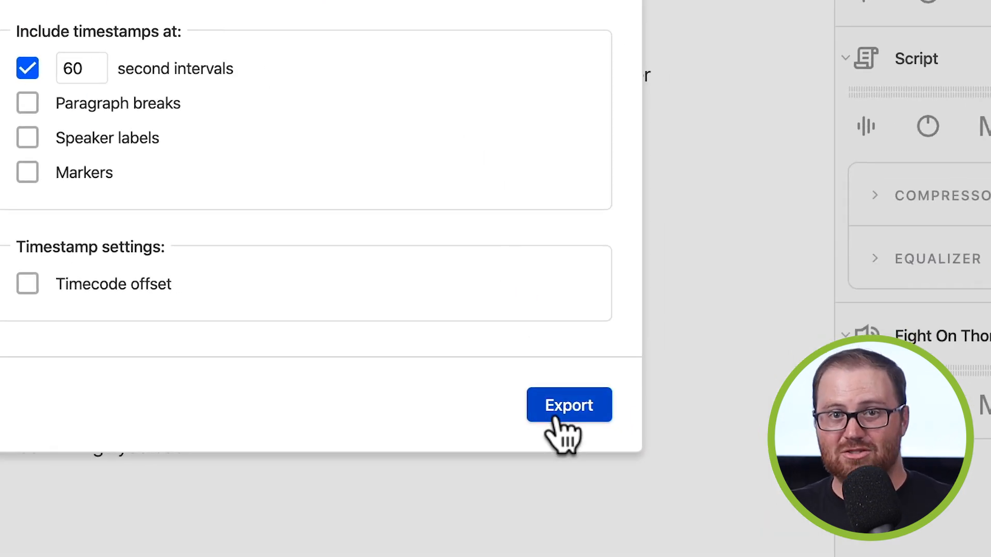
pyautogui.click(569, 405)
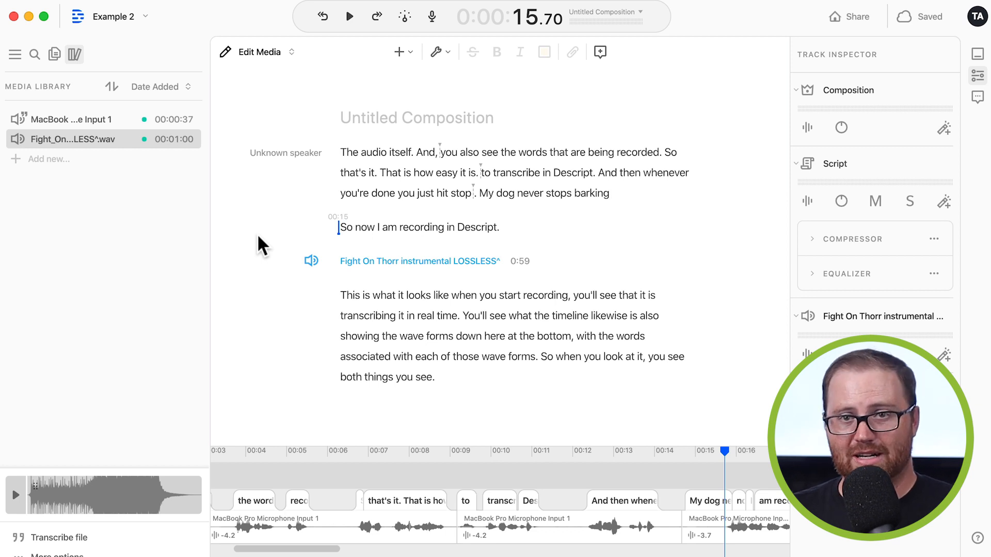
# Choose Audio in File > Export and review the composition and format settings.
pyautogui.click(141, 12)
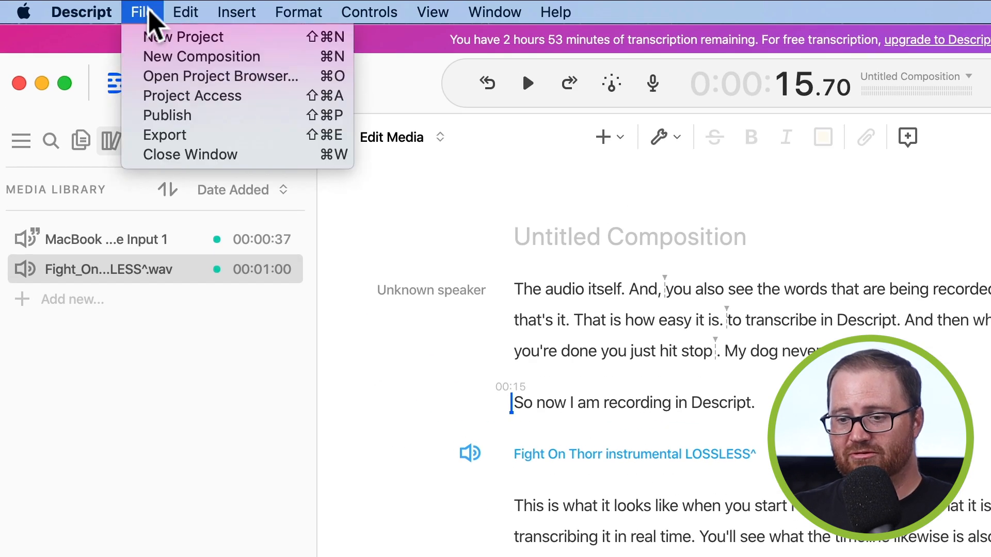
pyautogui.click(164, 135)
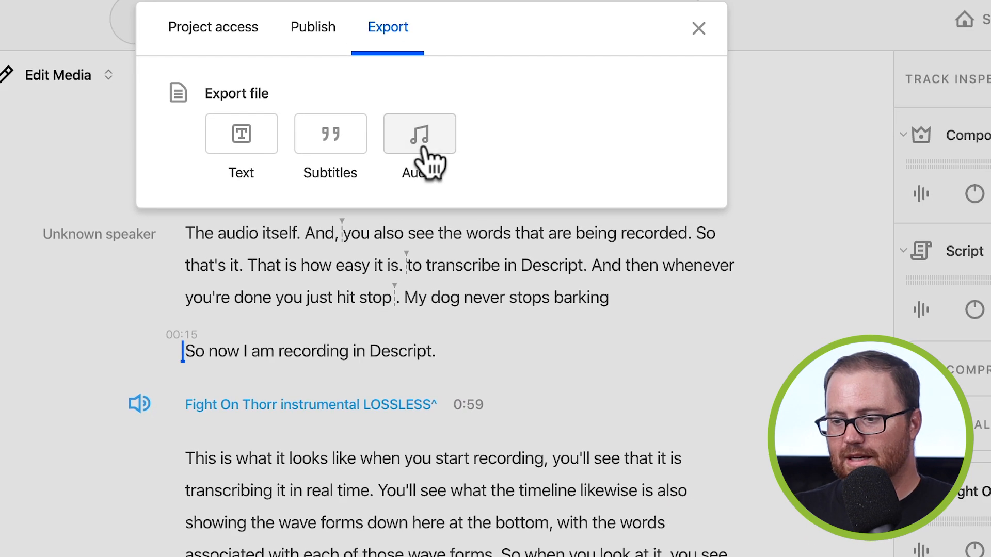
pyautogui.click(419, 134)
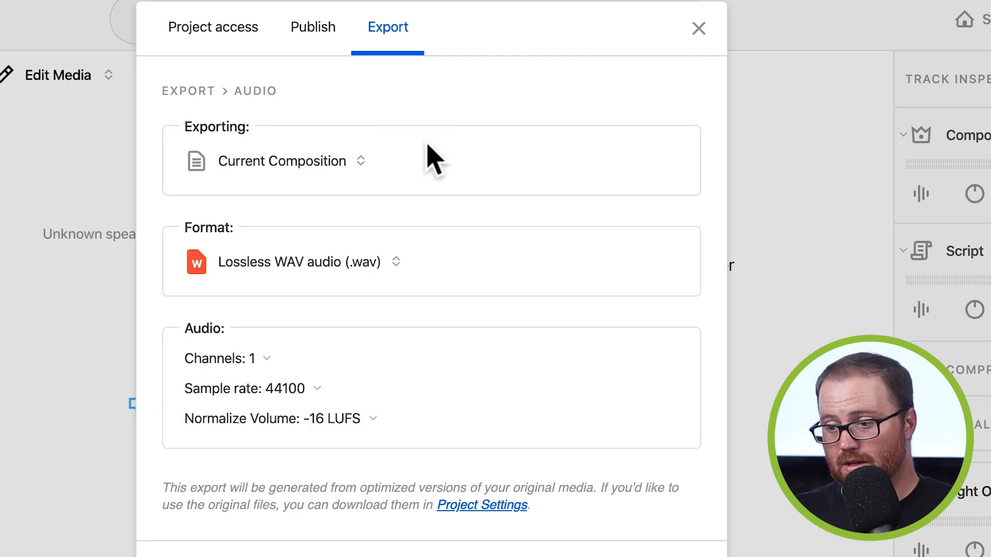
pyautogui.moveTo(281, 161)
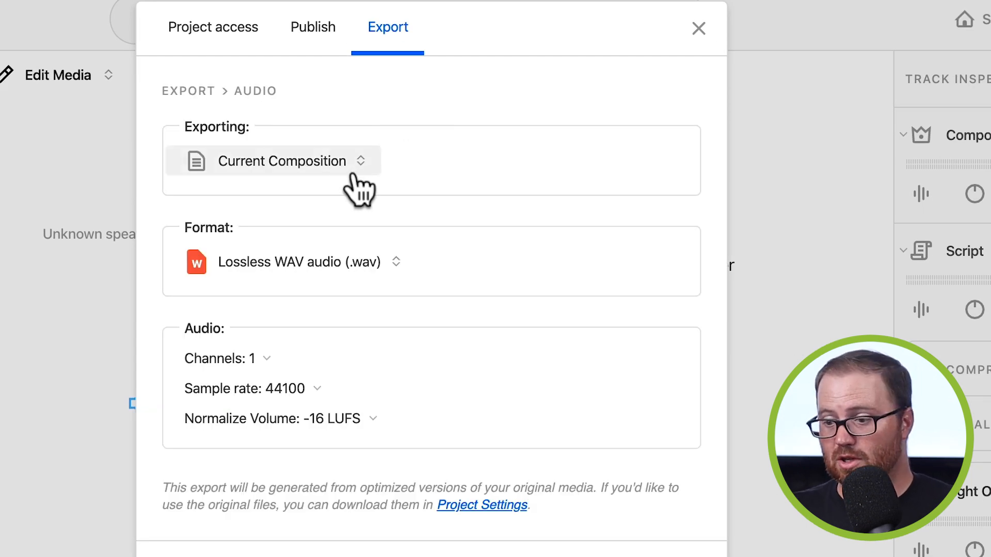
pyautogui.click(283, 162)
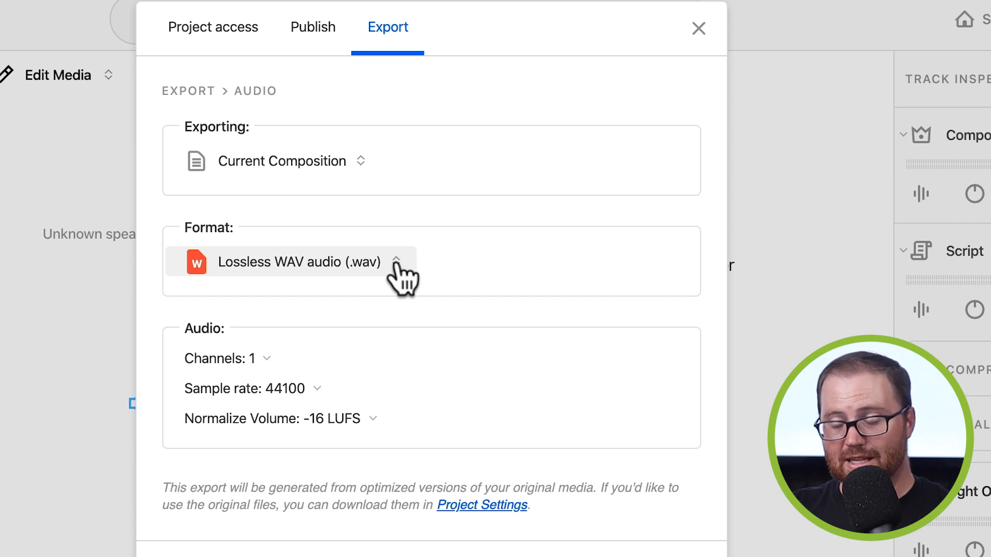
pyautogui.moveTo(436, 275)
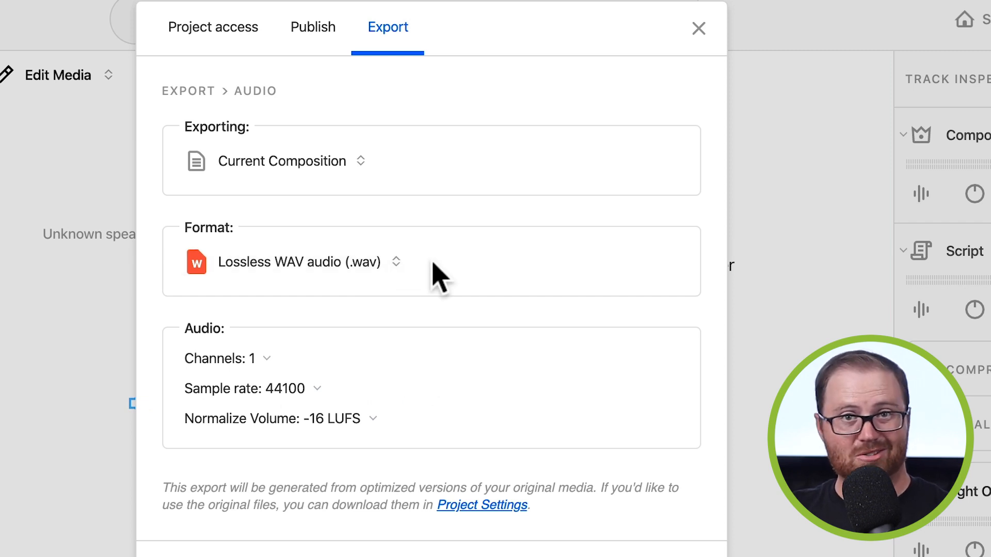
pyautogui.moveTo(449, 291)
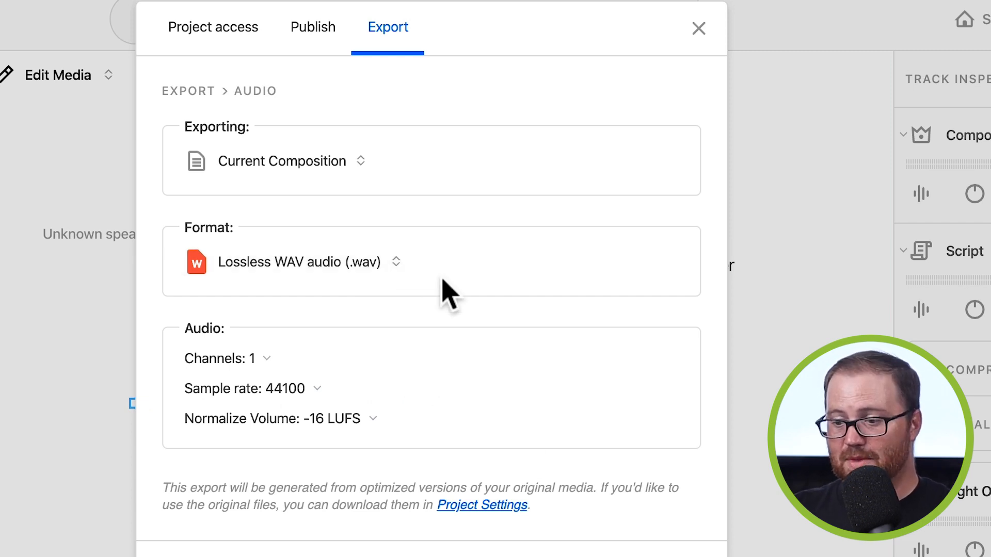
pyautogui.moveTo(411, 453)
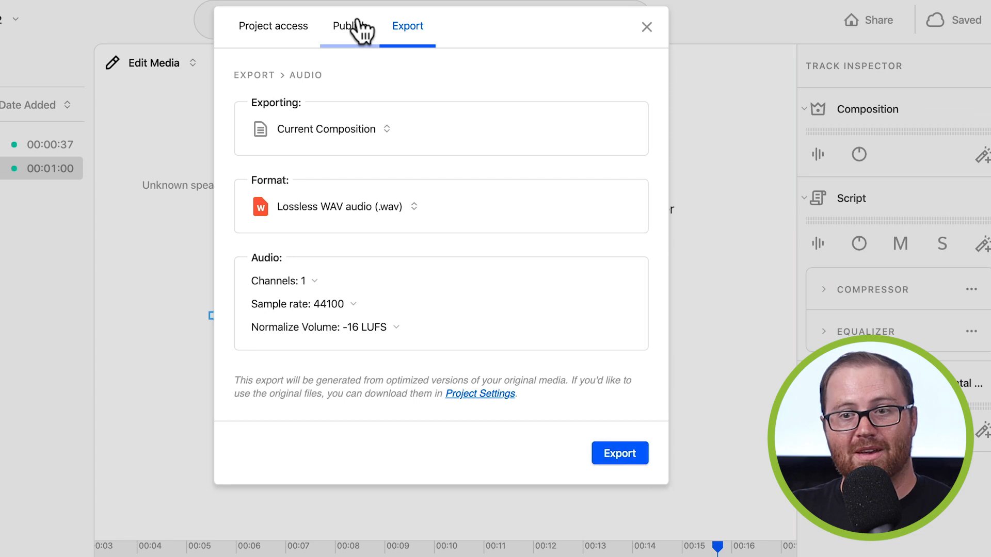
# Publish the entire composition as Audio and copy the Buzzsprout share link.
pyautogui.click(349, 25)
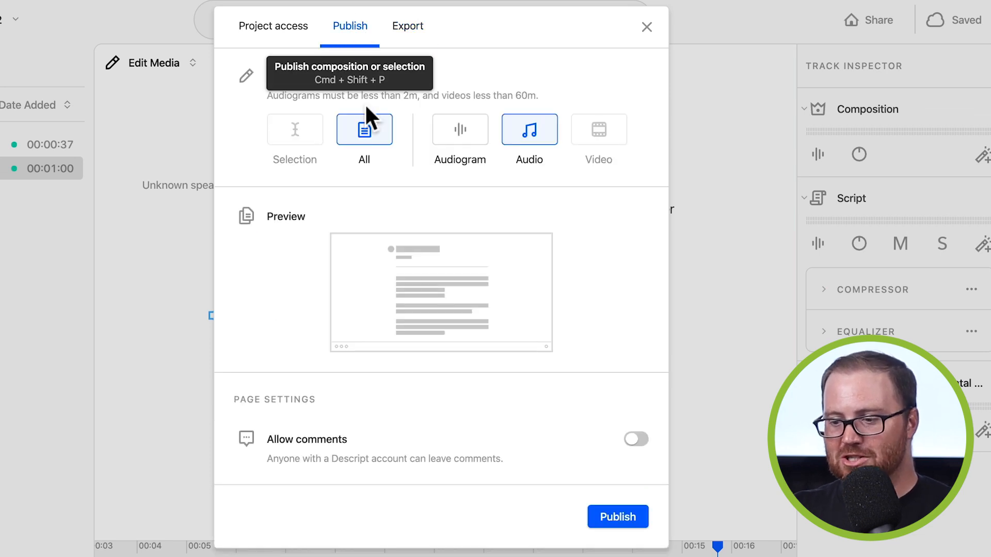
pyautogui.moveTo(594, 428)
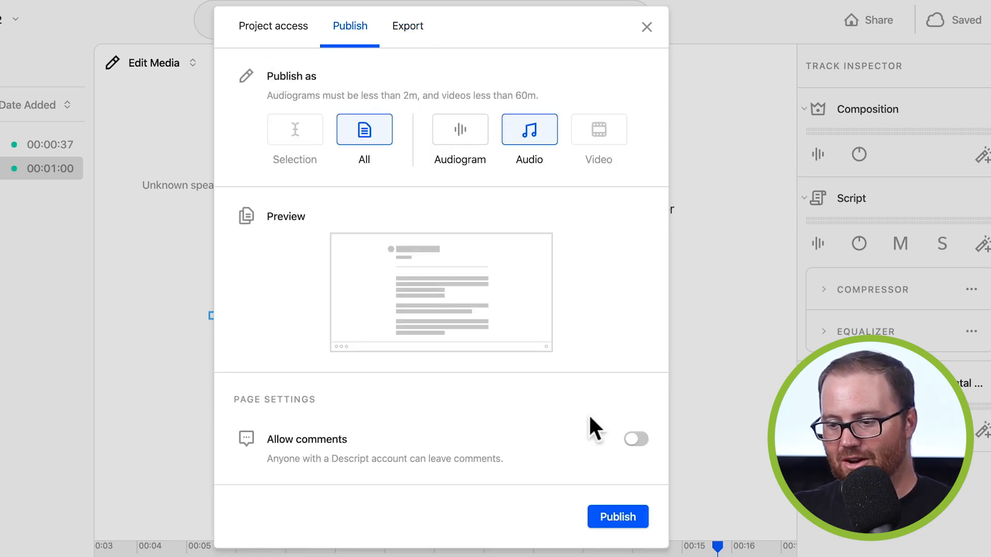
pyautogui.click(617, 516)
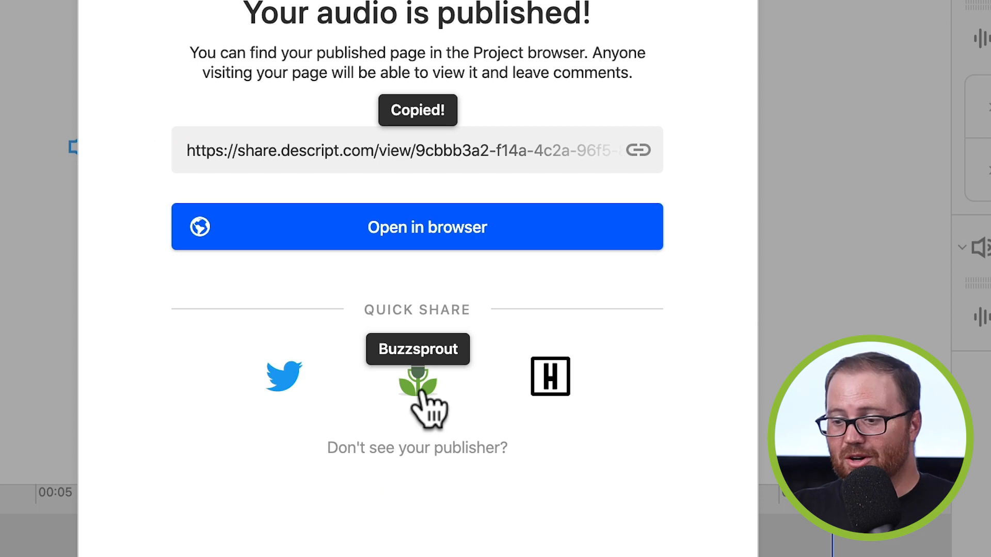
pyautogui.click(417, 379)
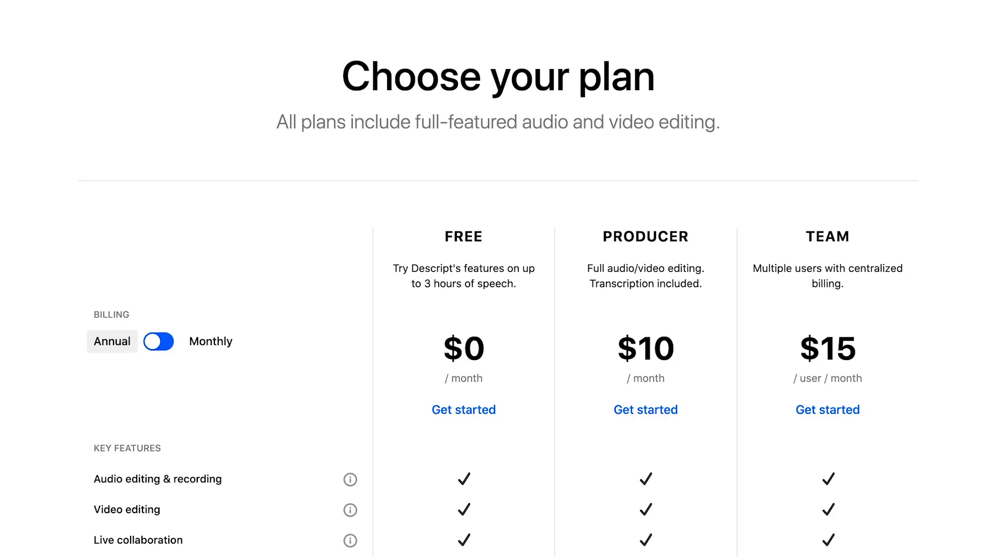
pyautogui.scroll(-3)
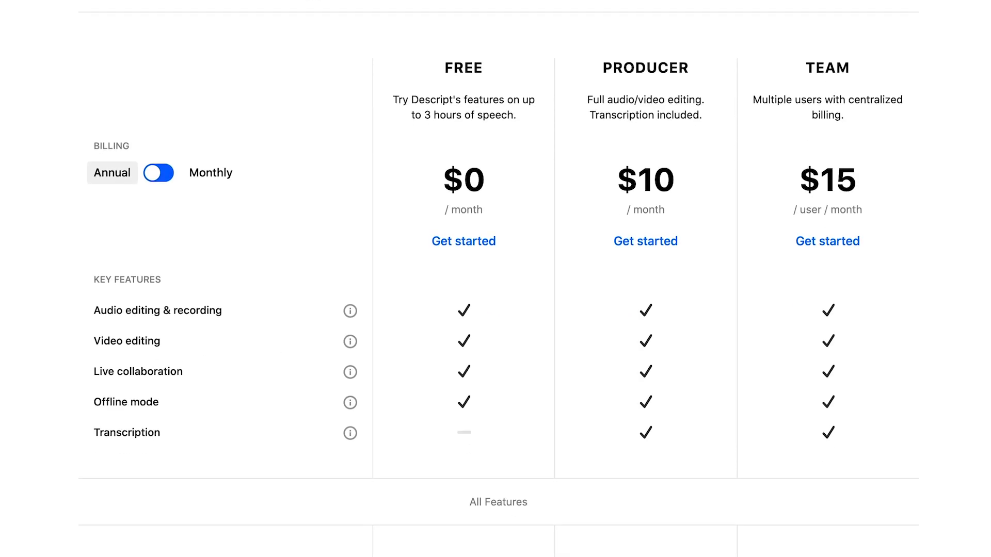